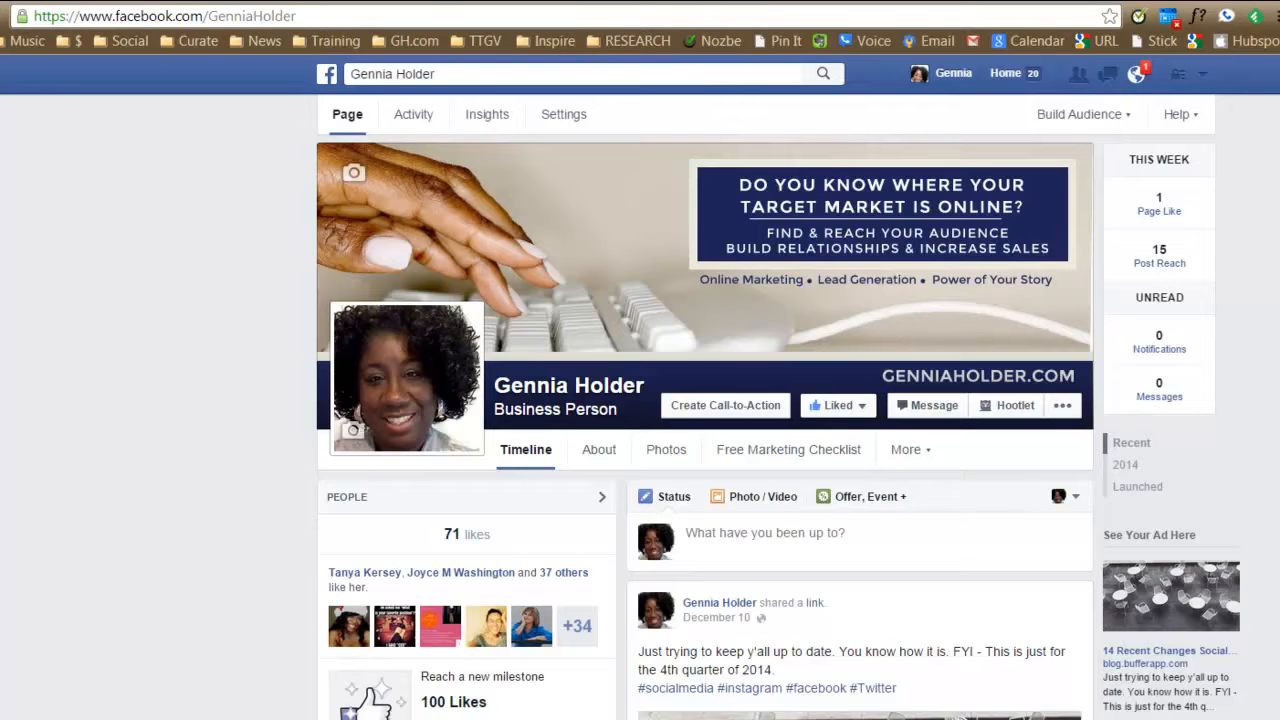
pyautogui.moveTo(724, 404)
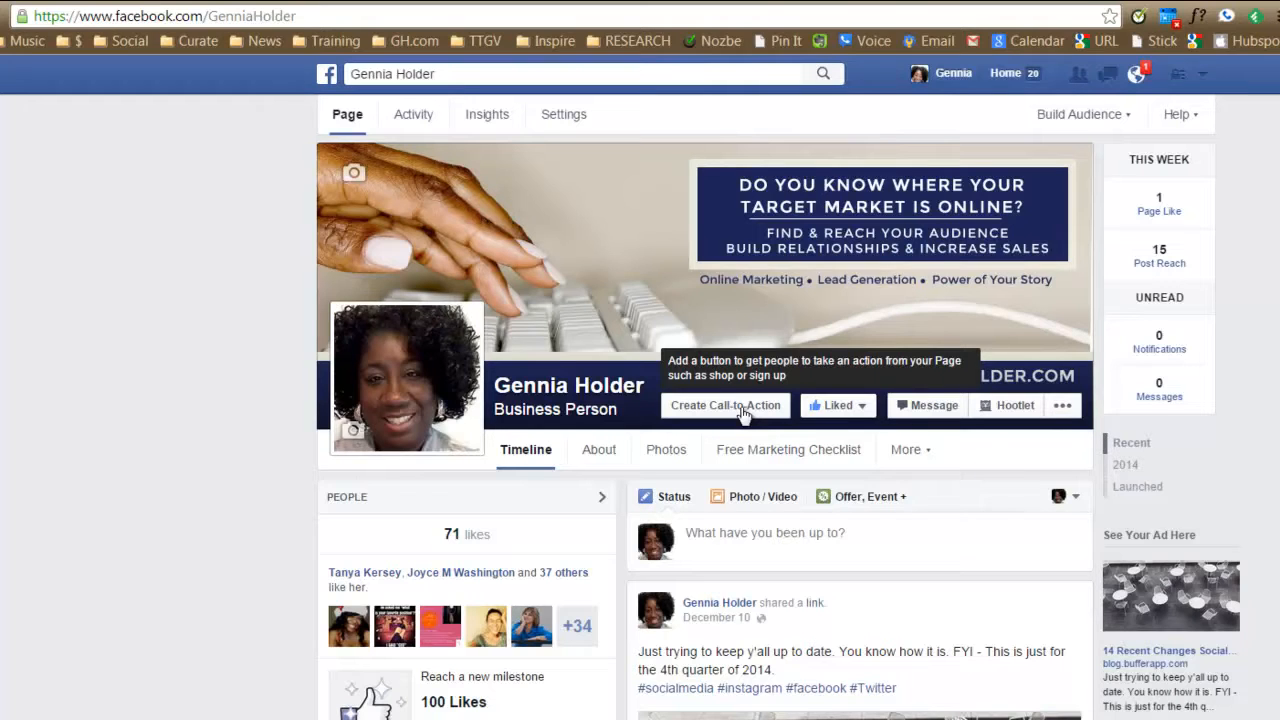
# Step: Begin a new call-to-action for the page and choose Book Now as its button type
pyautogui.click(724, 404)
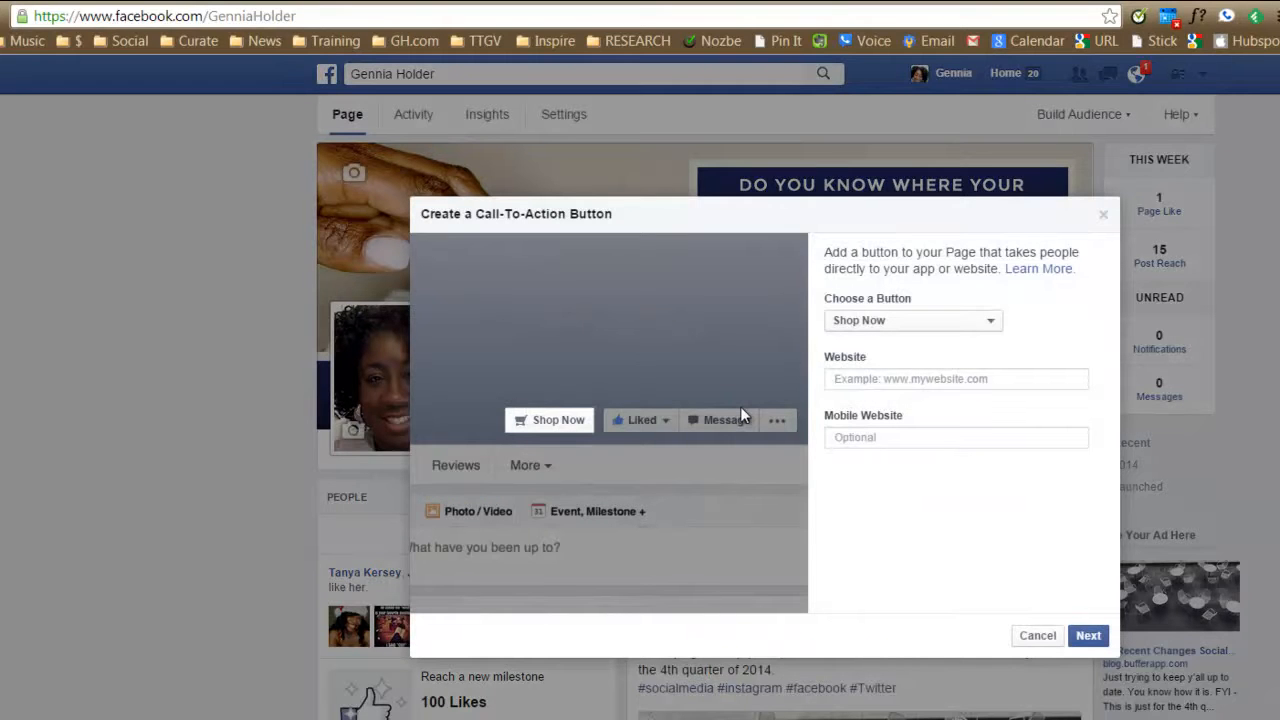
pyautogui.moveTo(1010, 250)
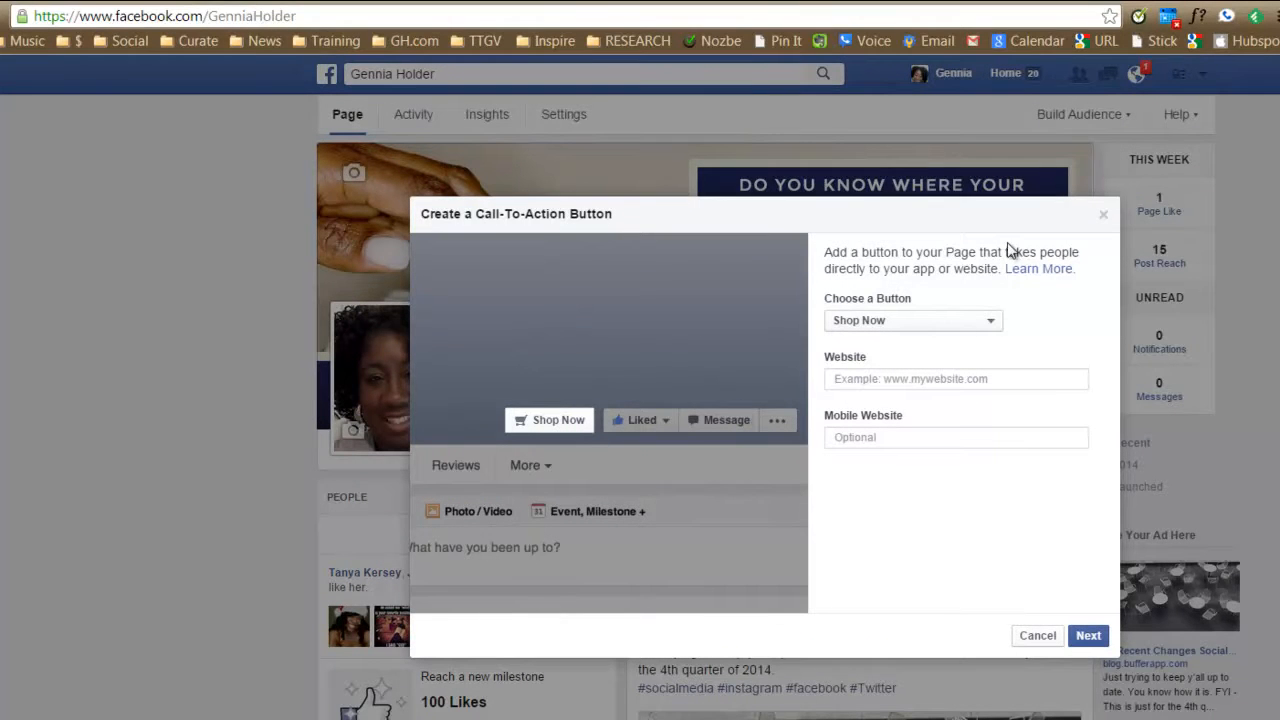
pyautogui.moveTo(640, 448)
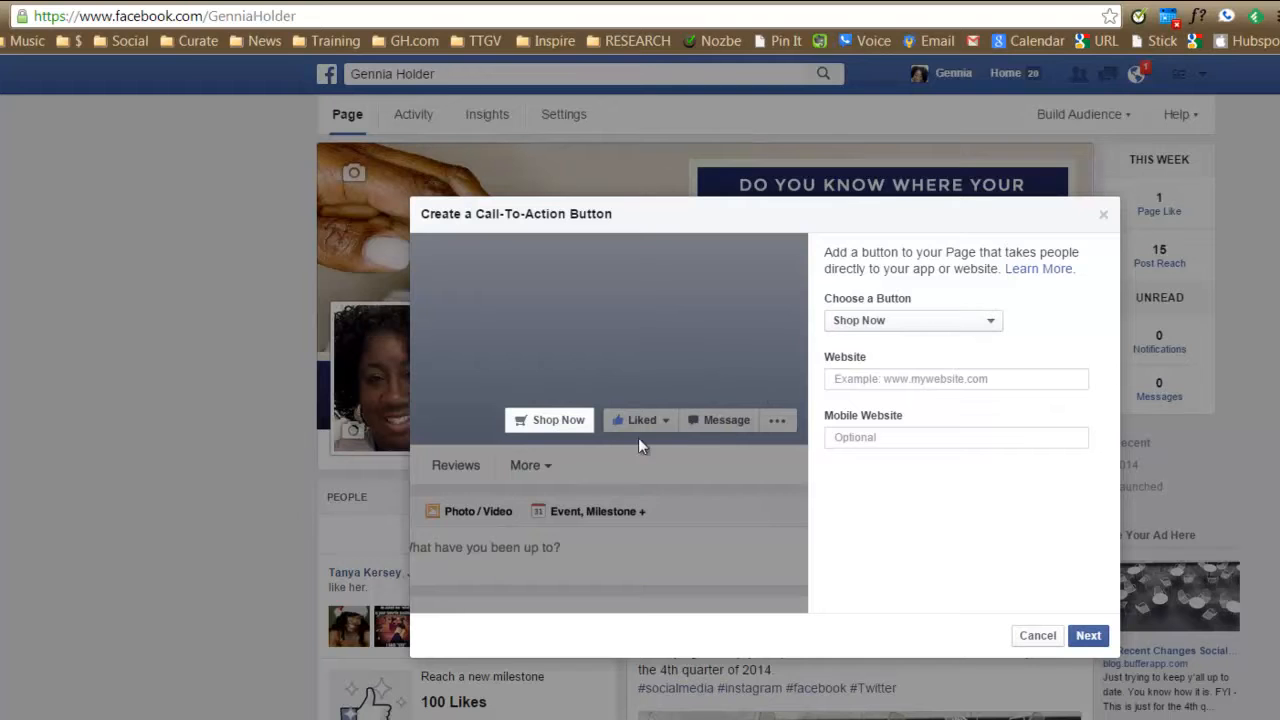
pyautogui.moveTo(596, 430)
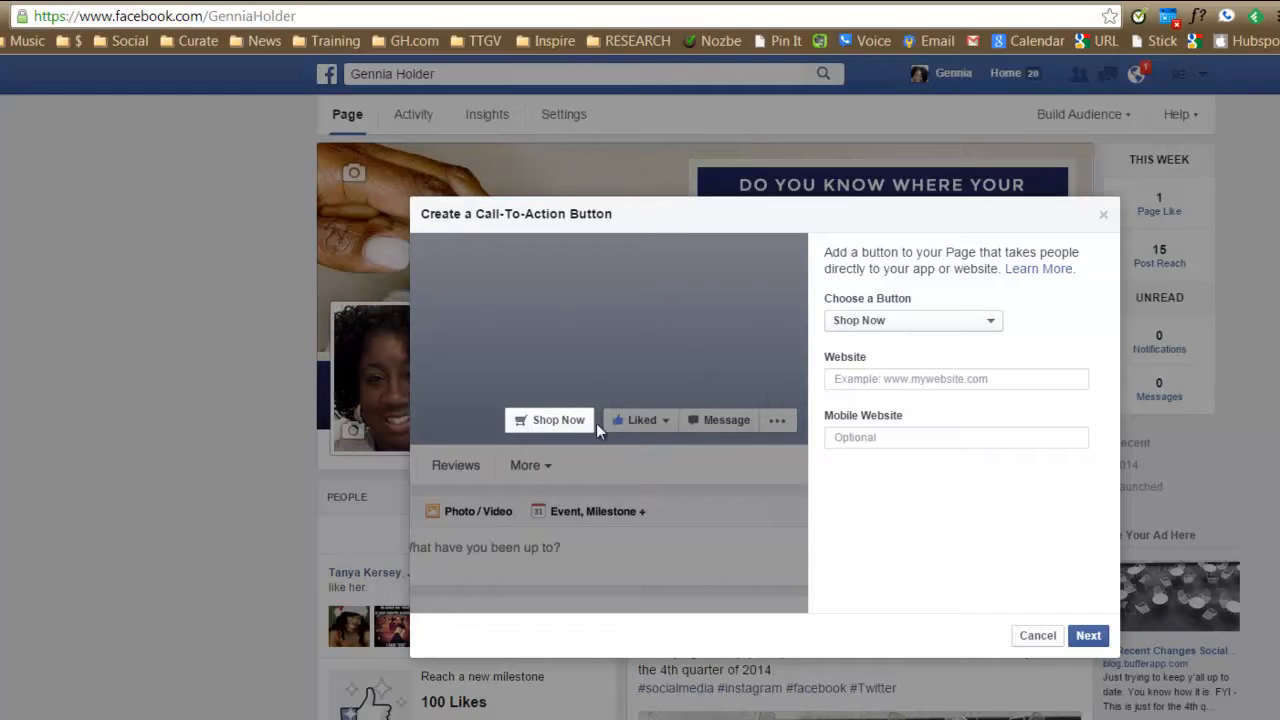
pyautogui.click(912, 320)
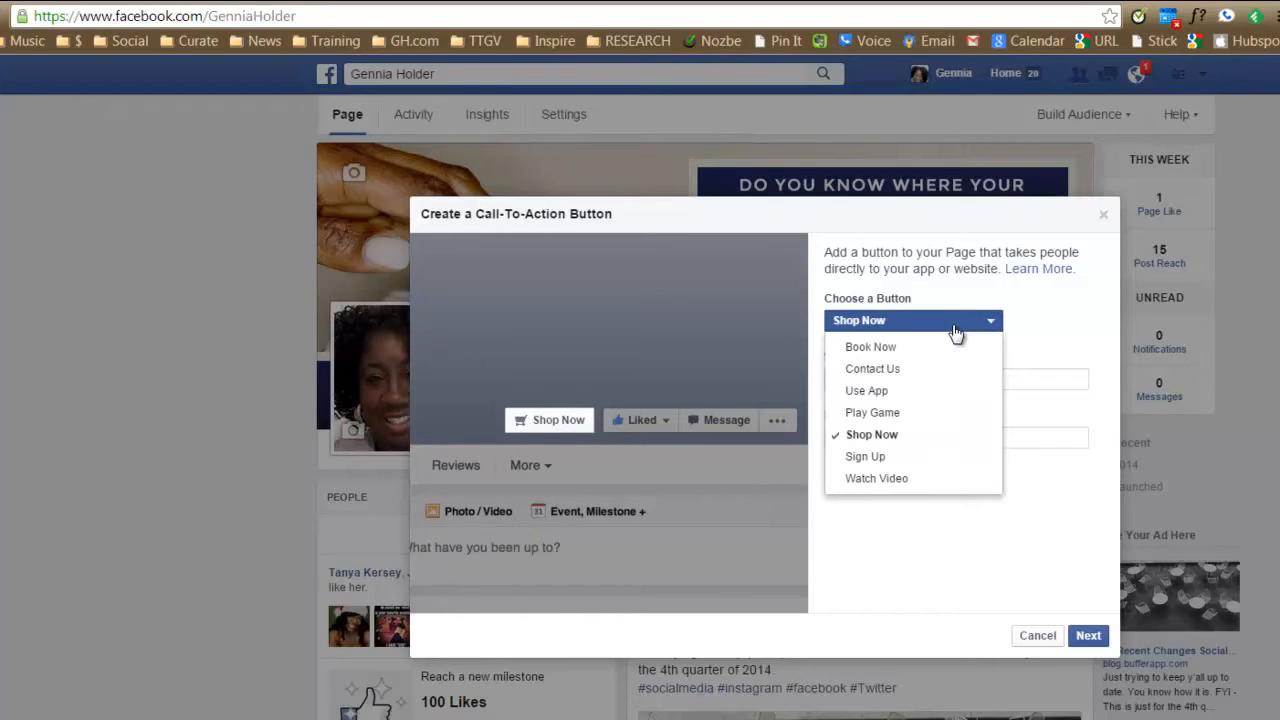
pyautogui.moveTo(870, 348)
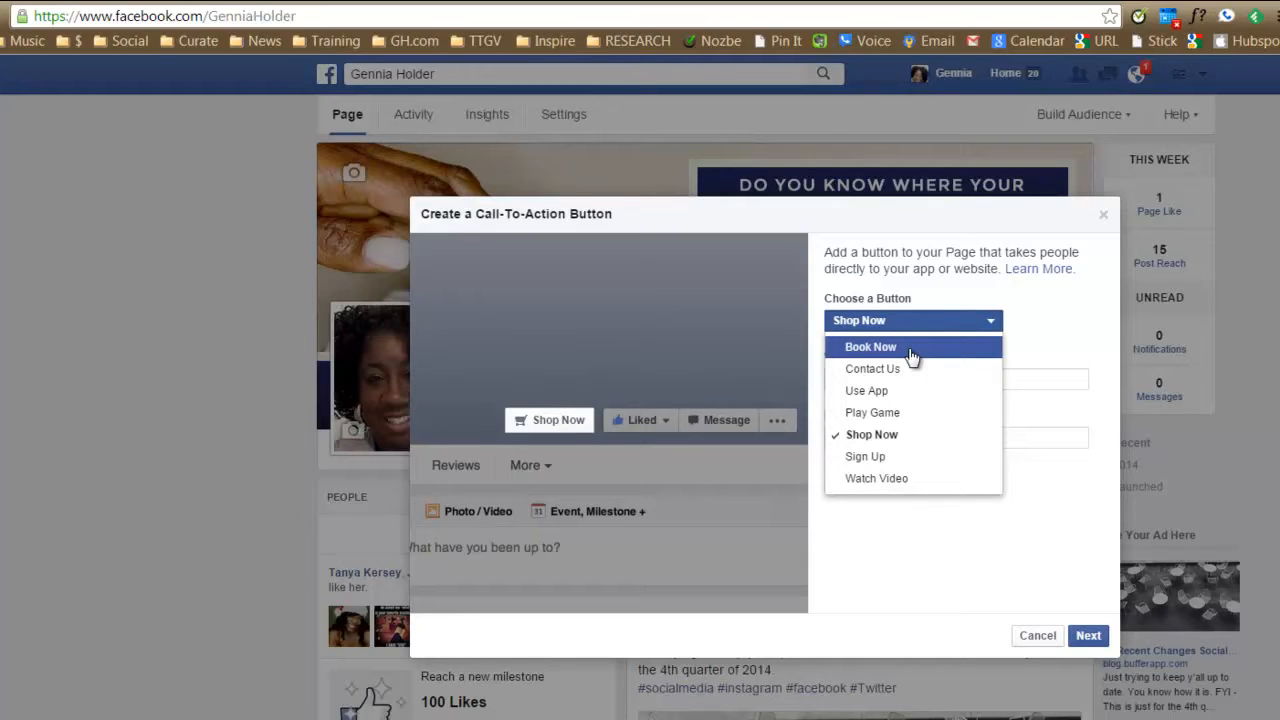
pyautogui.moveTo(866, 390)
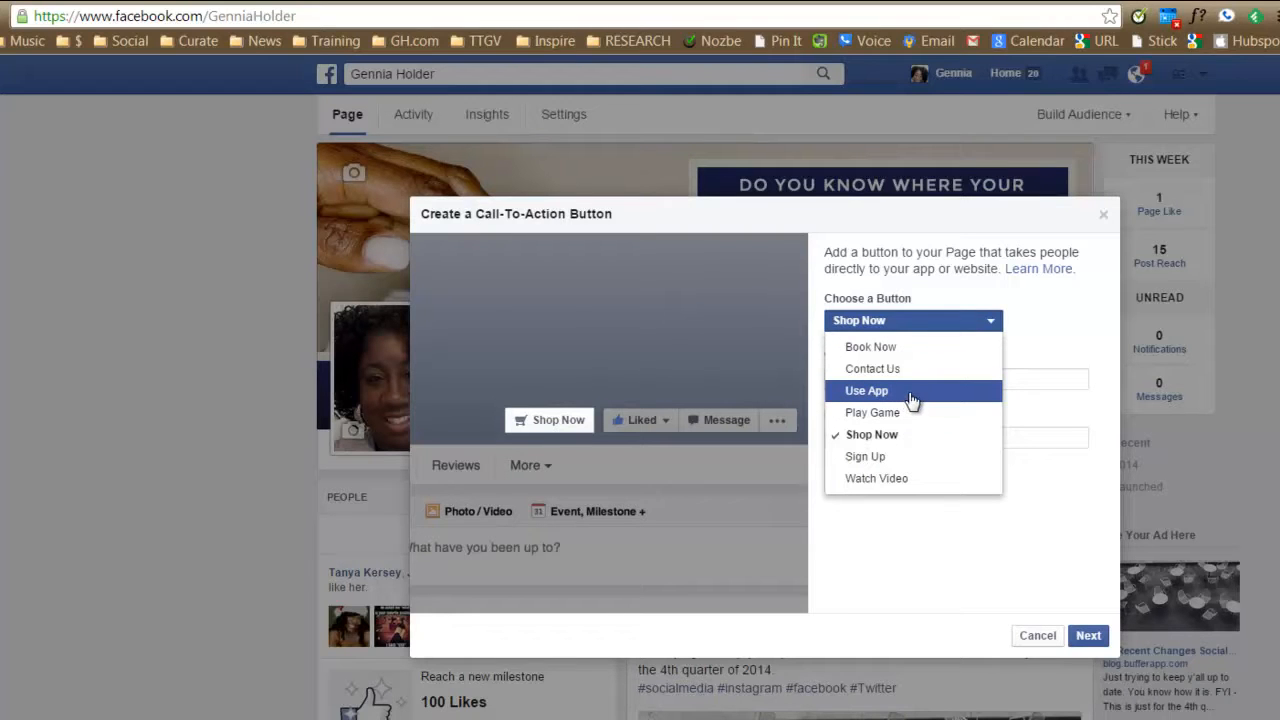
pyautogui.moveTo(918, 396)
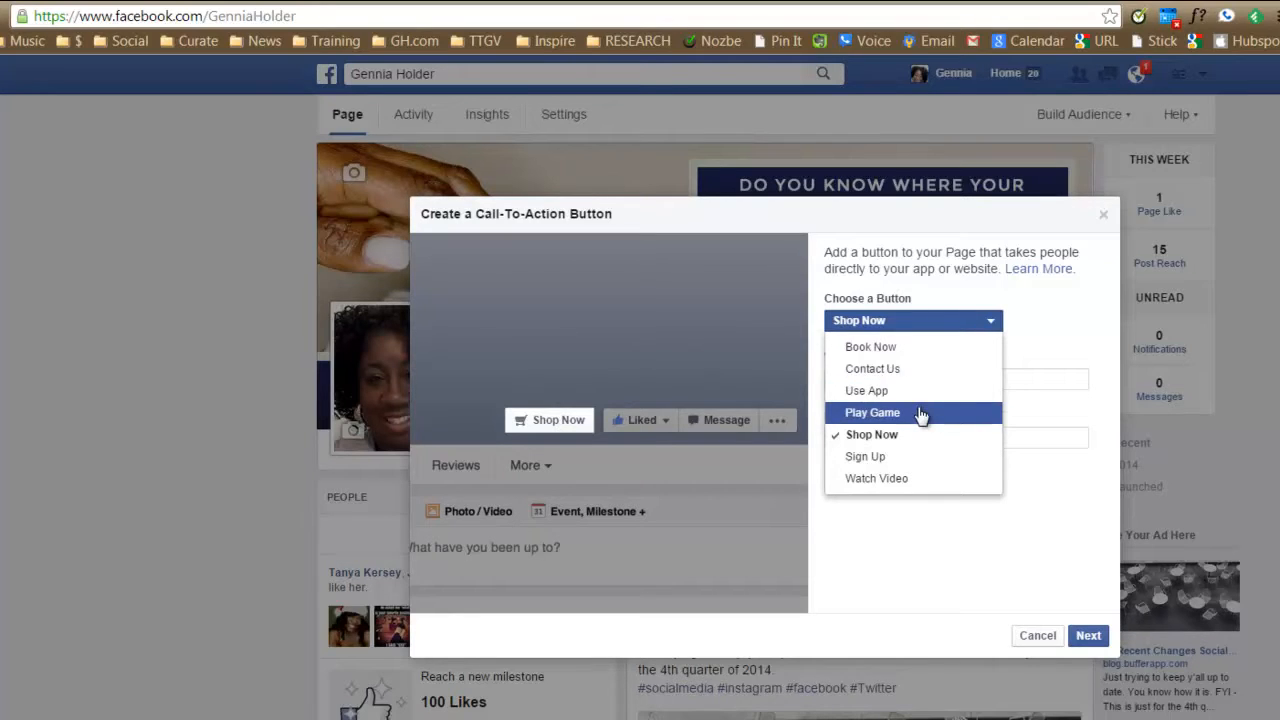
pyautogui.moveTo(876, 478)
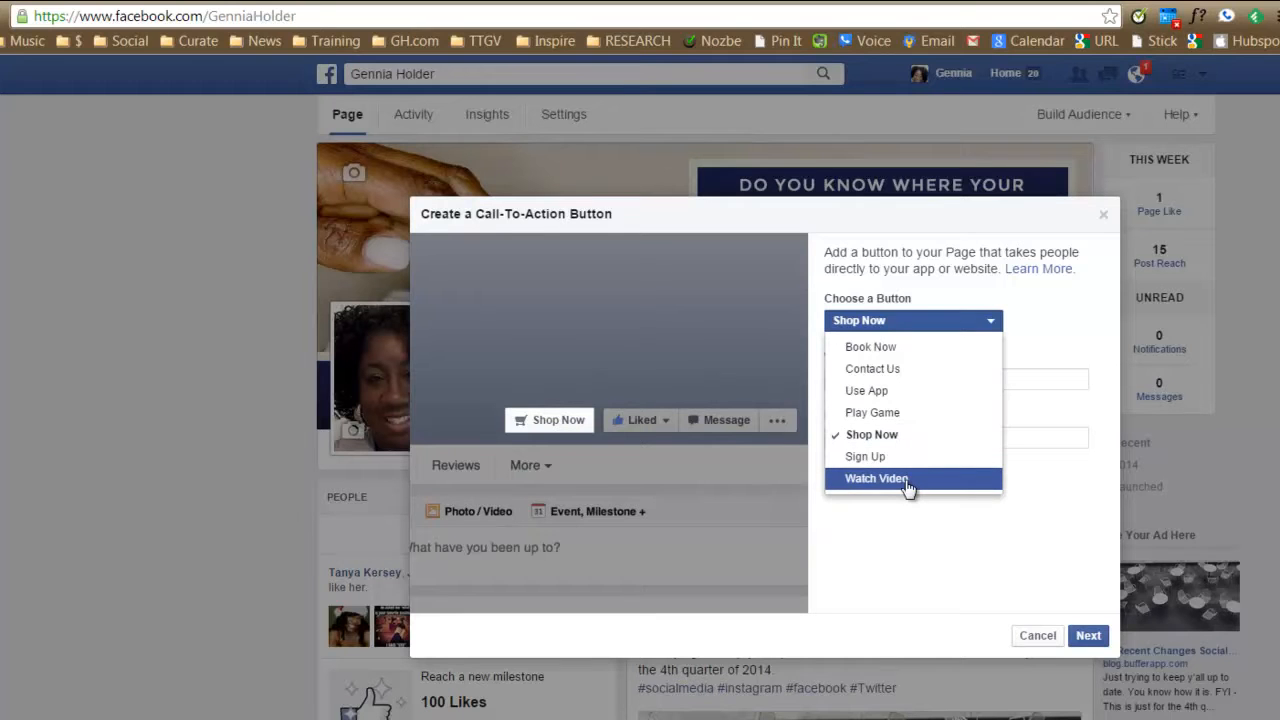
pyautogui.moveTo(912, 346)
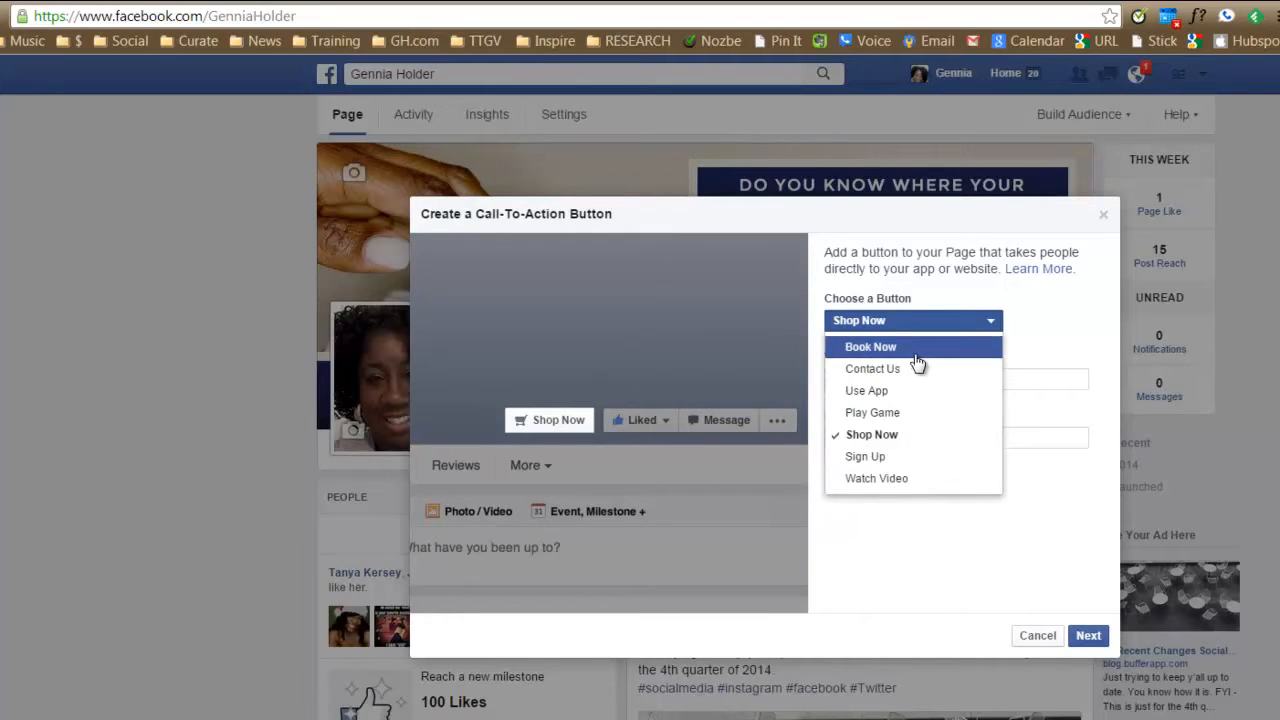
pyautogui.click(870, 346)
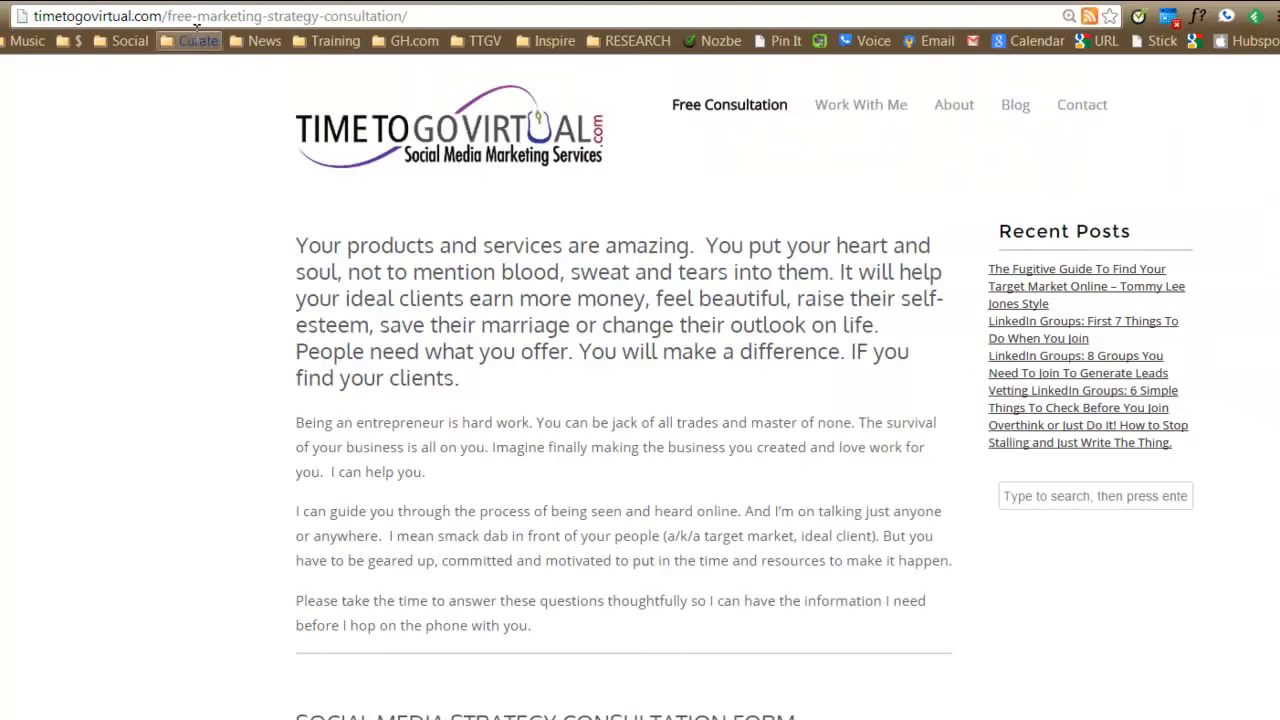
pyautogui.rightClick(210, 16)
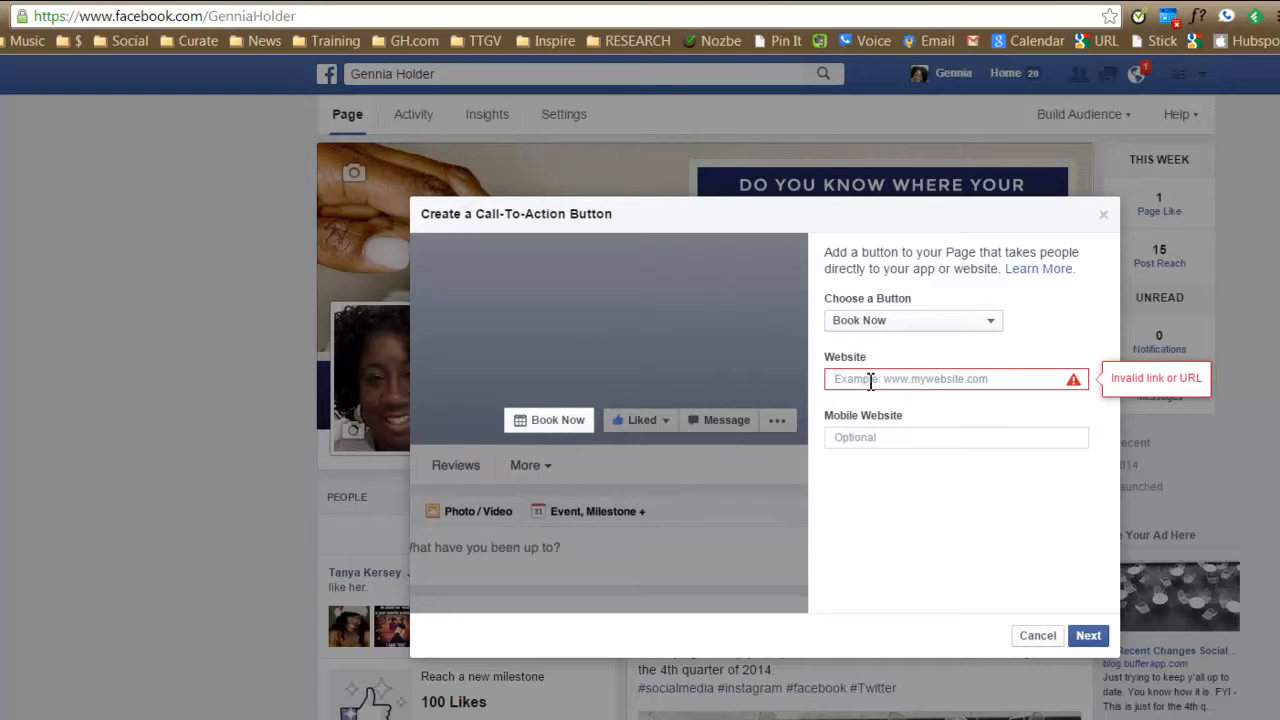
pyautogui.write('http://timetogovirtual.com/free-marketing-strategy-c')
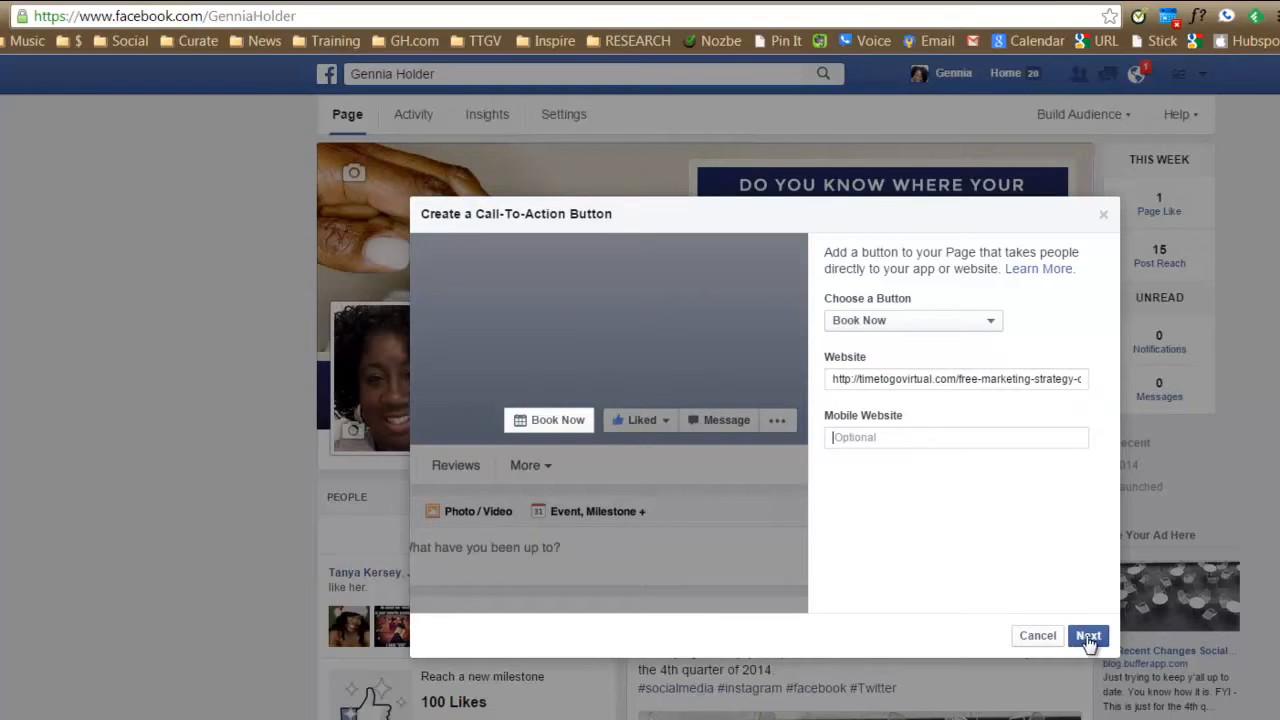
pyautogui.click(1088, 636)
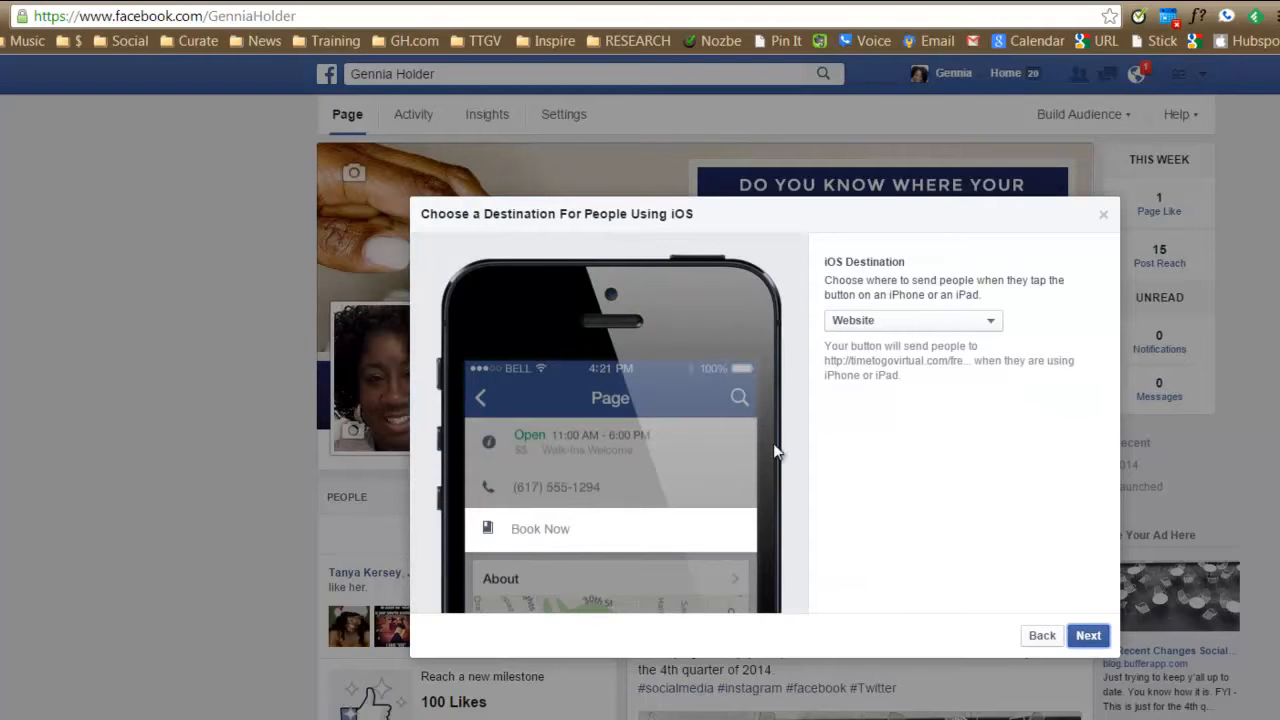
pyautogui.moveTo(576, 548)
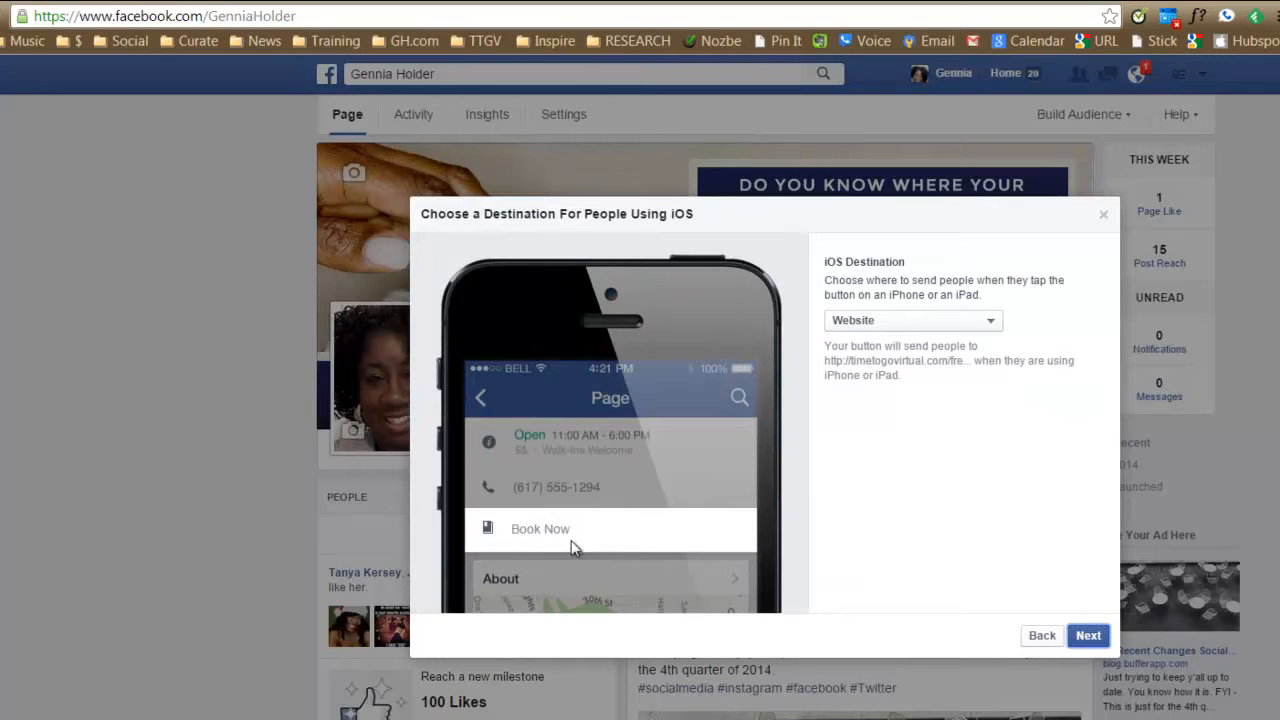
pyautogui.moveTo(742, 550)
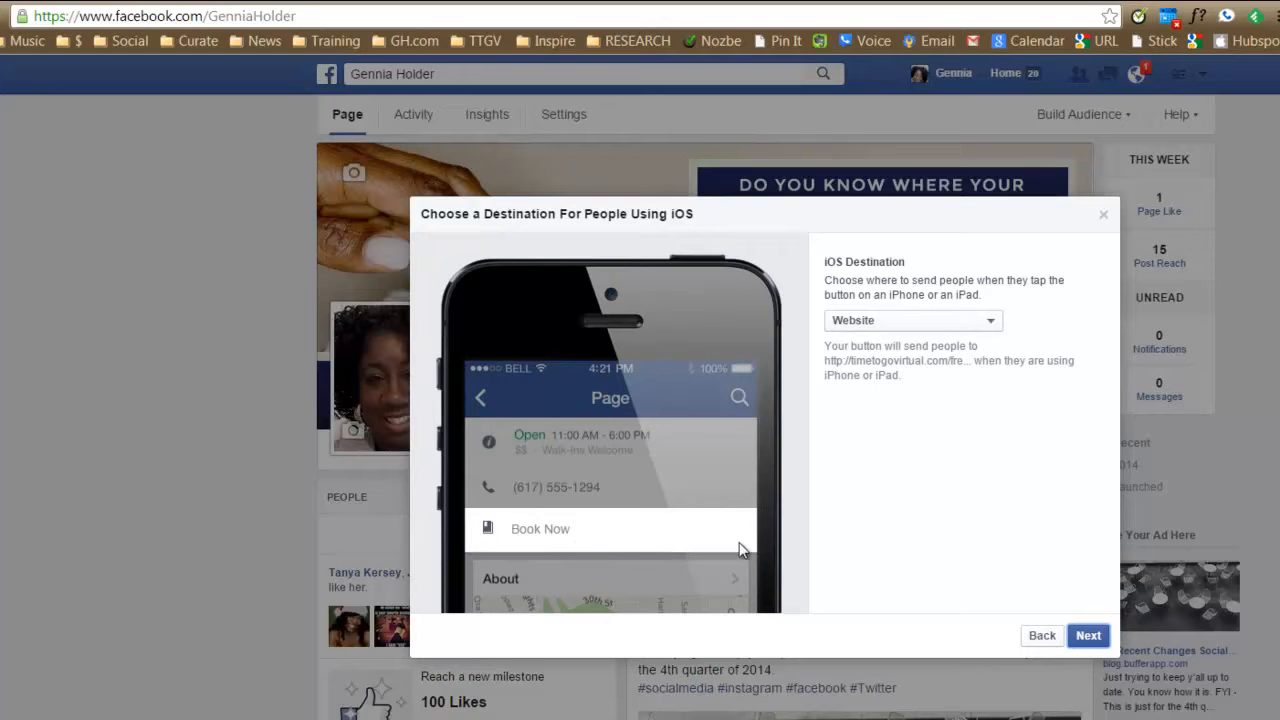
pyautogui.moveTo(904, 284)
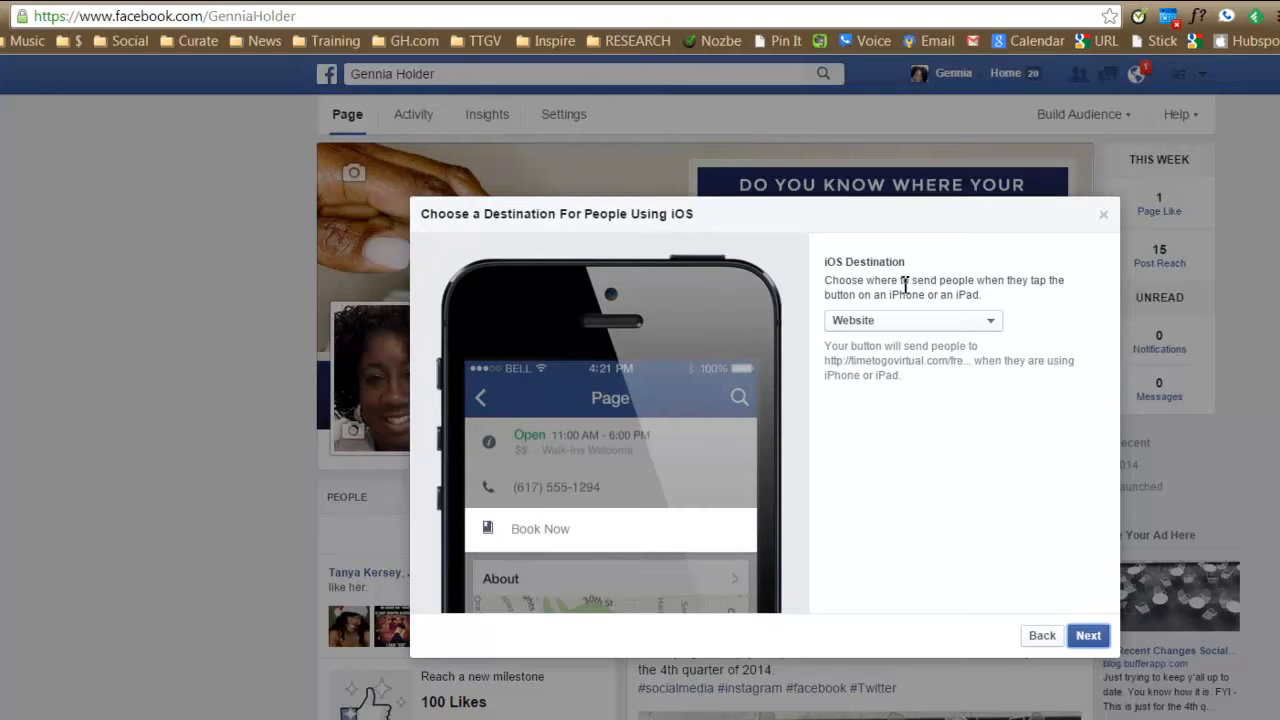
pyautogui.moveTo(988, 296)
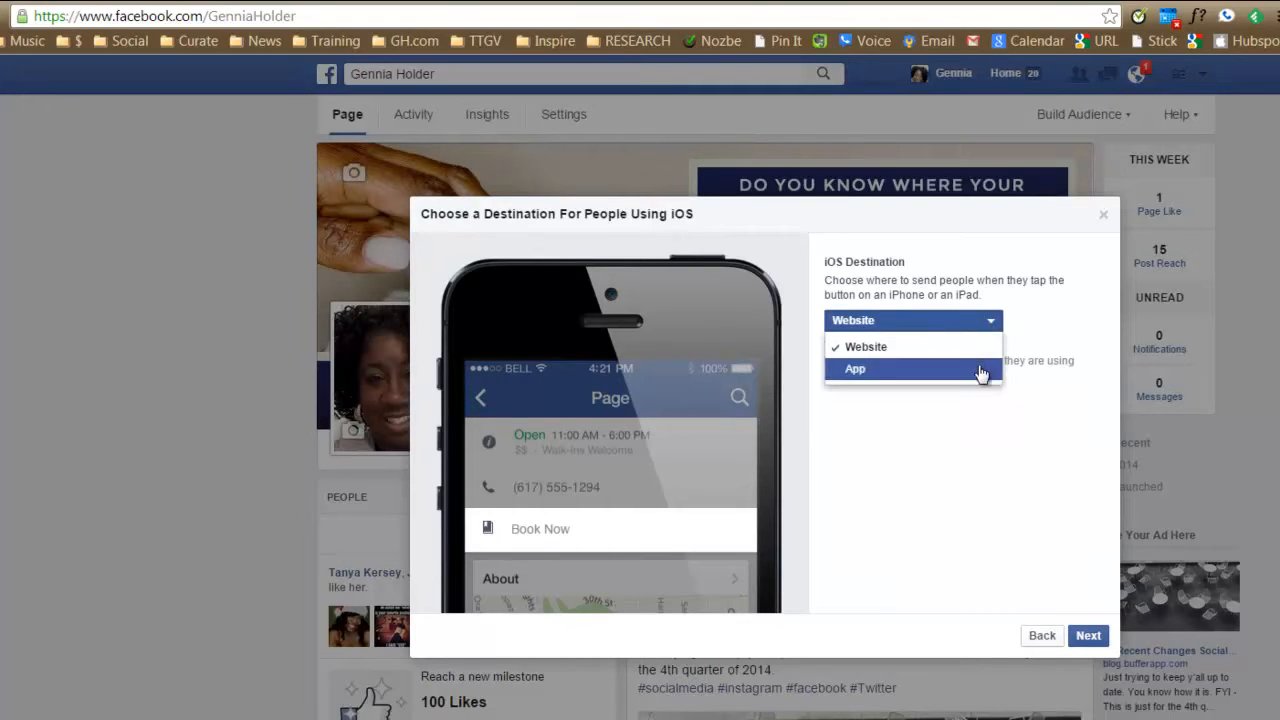
pyautogui.click(856, 368)
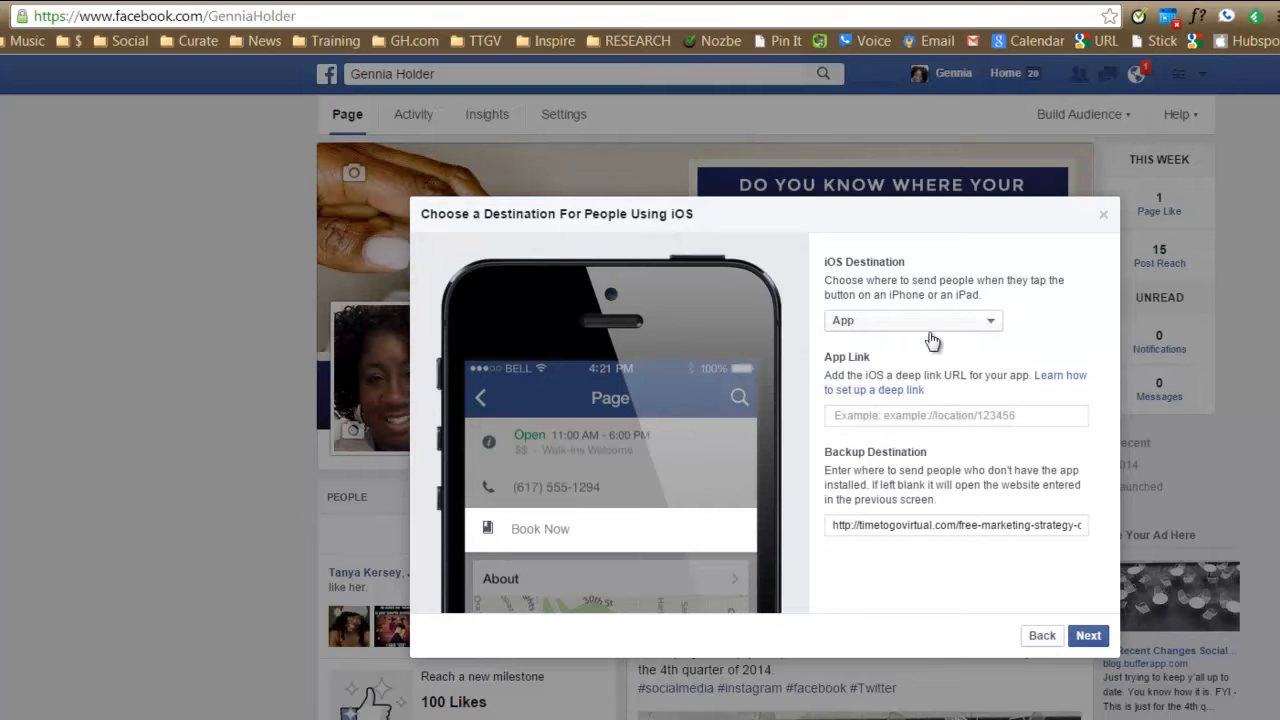
pyautogui.click(912, 320)
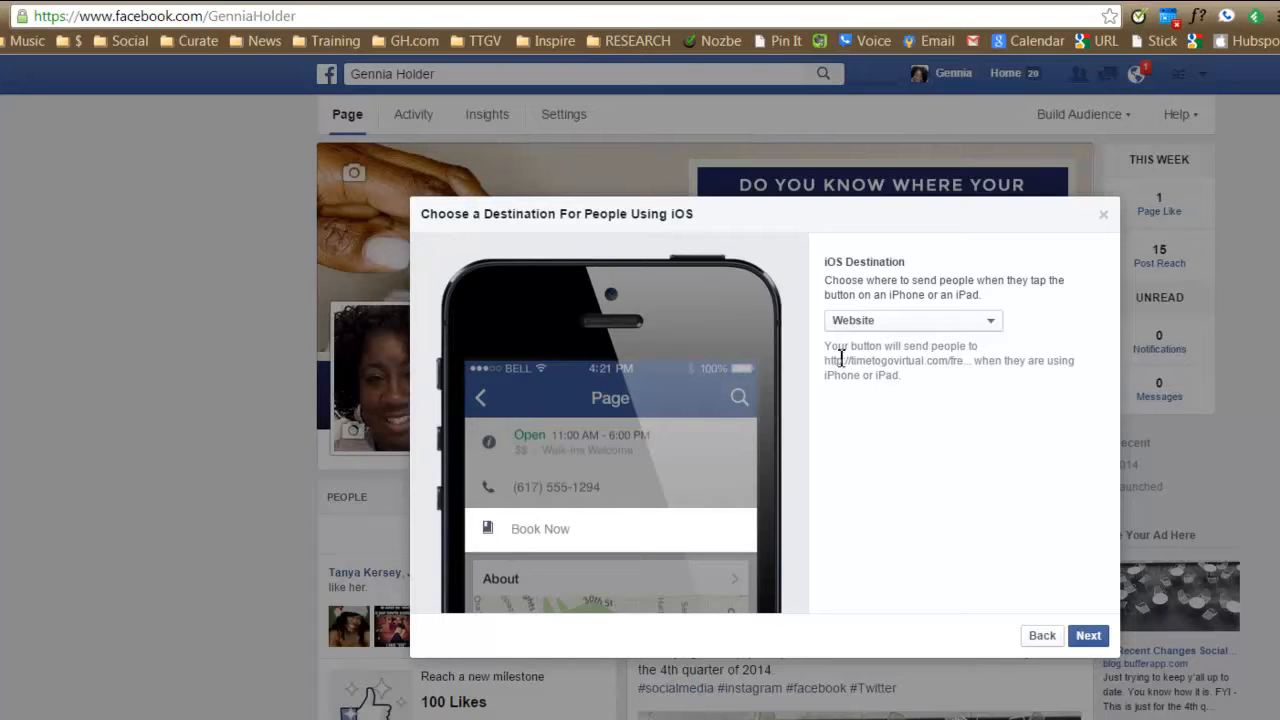
pyautogui.moveTo(830, 368)
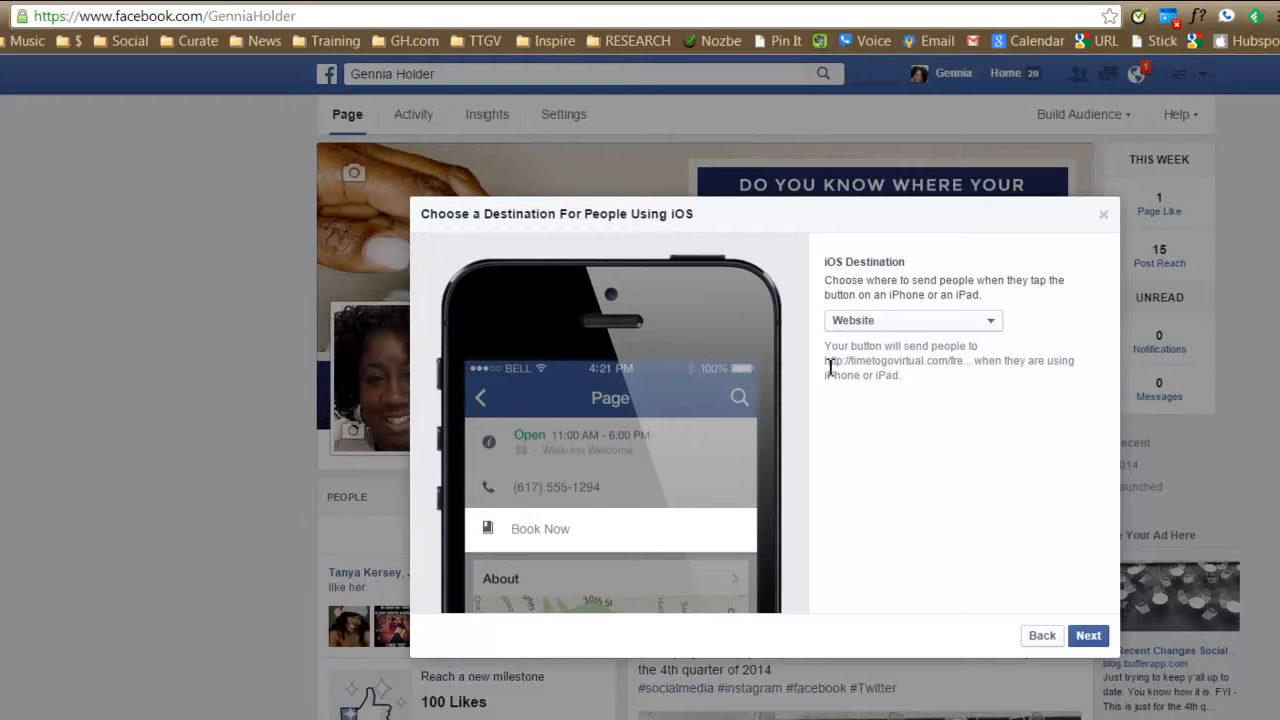
pyautogui.doubleClick(832, 360)
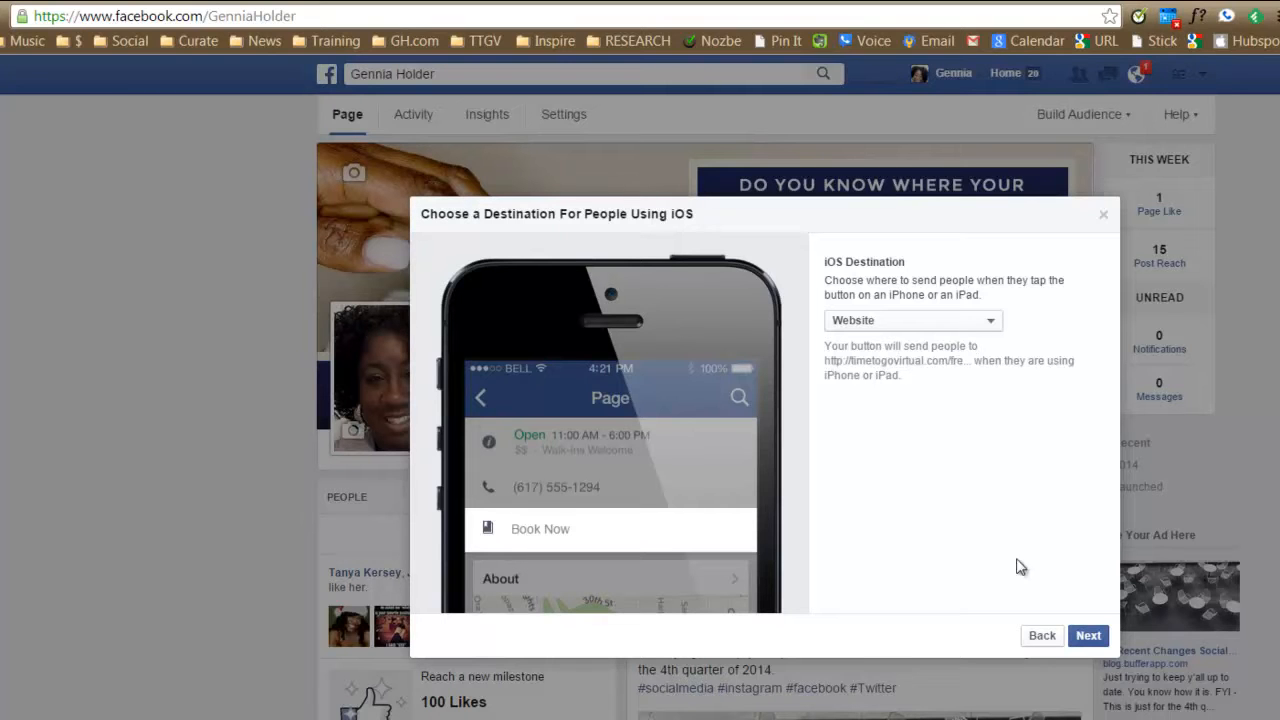
# Step: Keep Website as the Android destination and create the Book Now button
pyautogui.click(1088, 636)
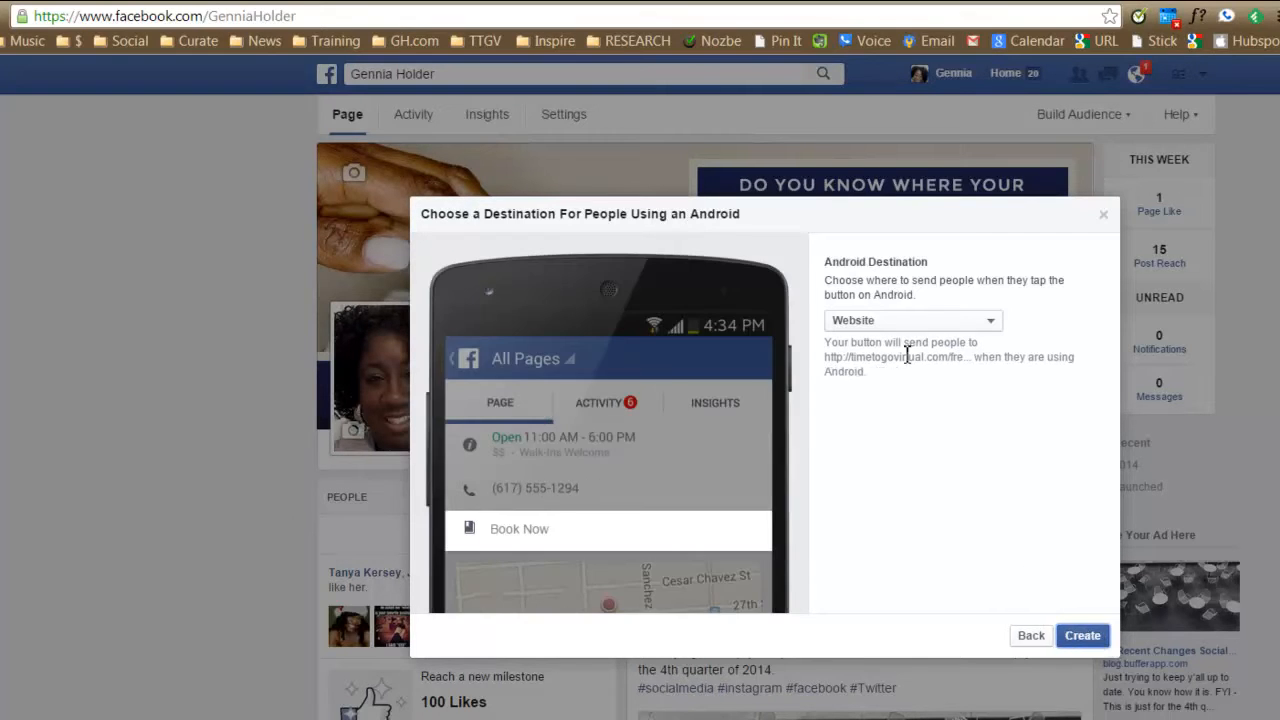
pyautogui.moveTo(622, 538)
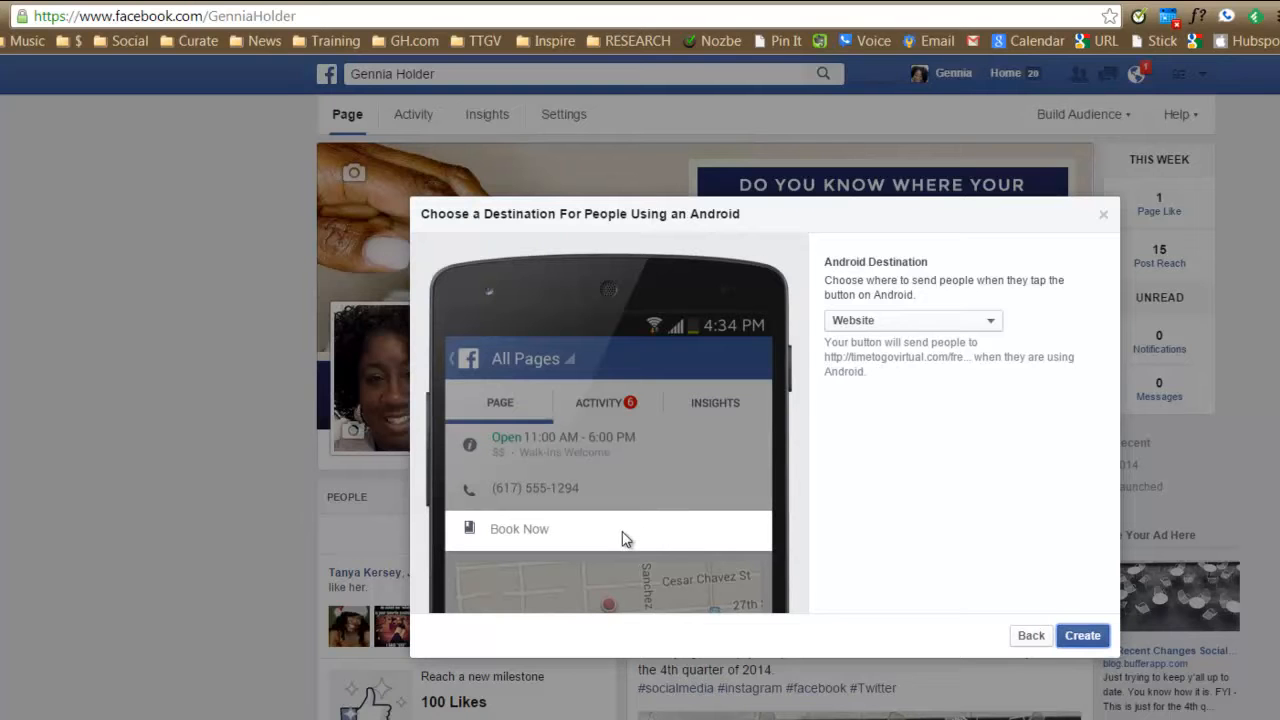
pyautogui.moveTo(940, 300)
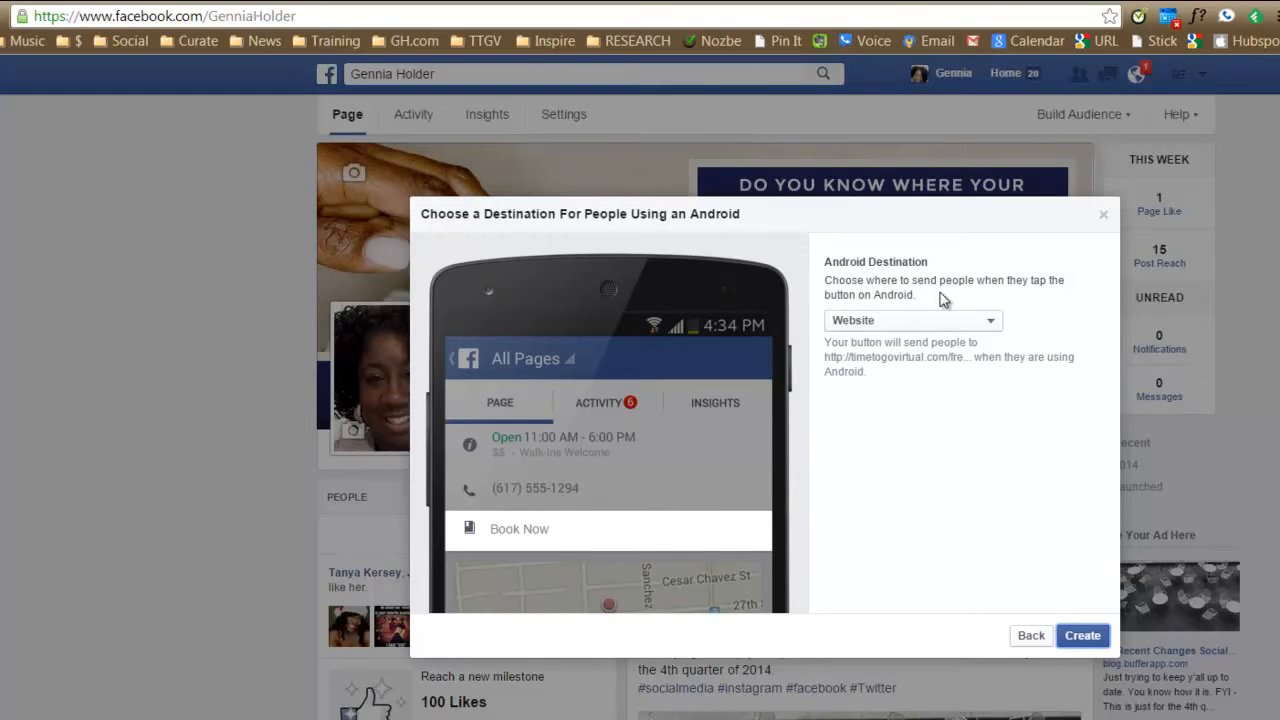
pyautogui.moveTo(948, 334)
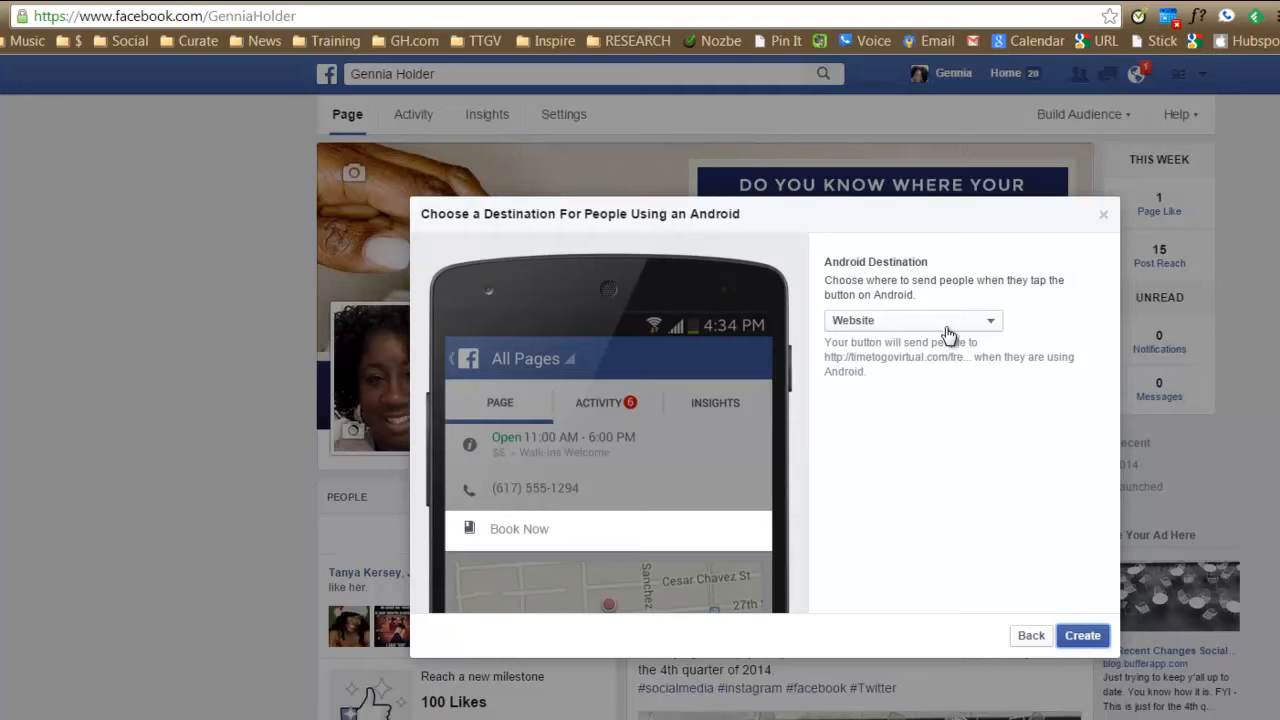
pyautogui.click(910, 320)
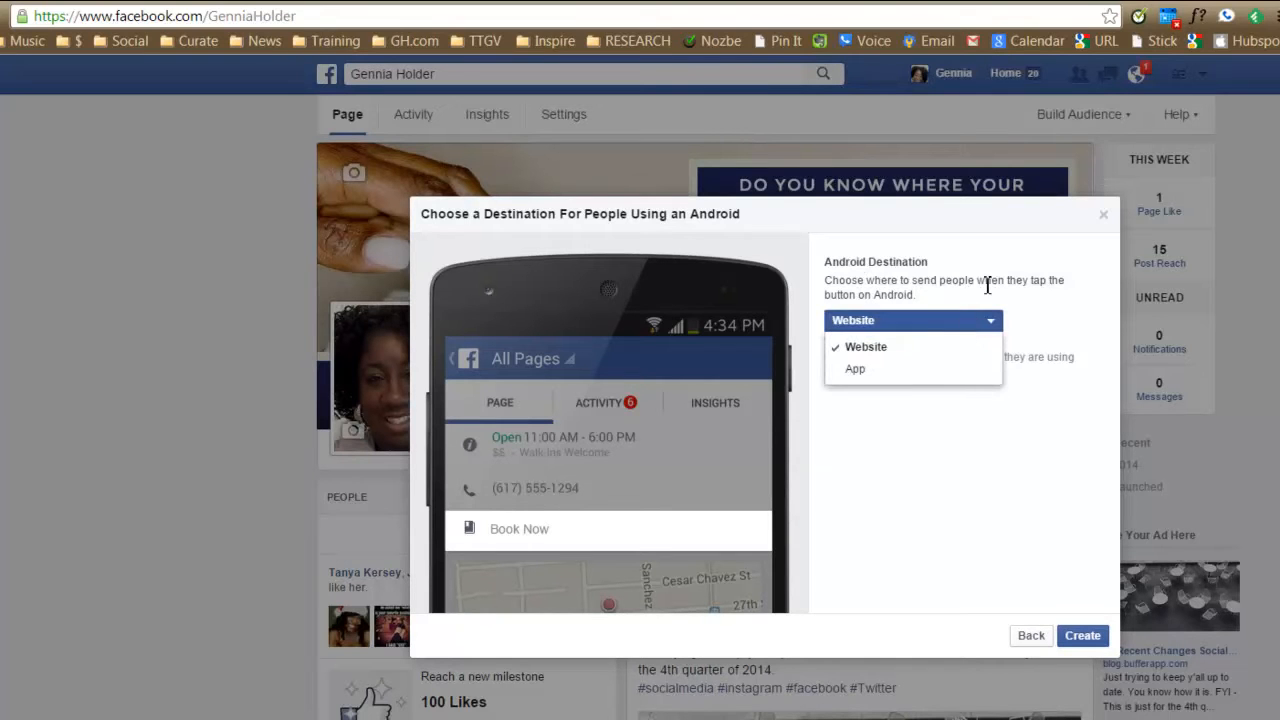
pyautogui.click(864, 346)
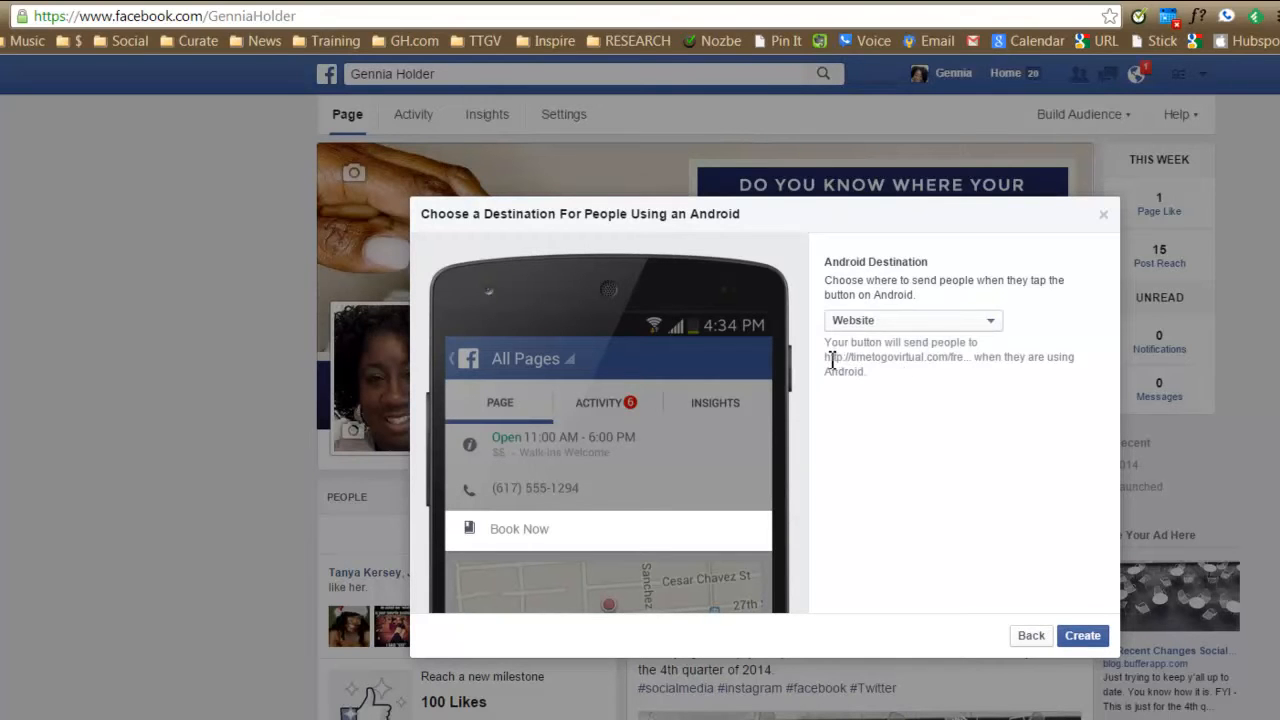
pyautogui.moveTo(990, 376)
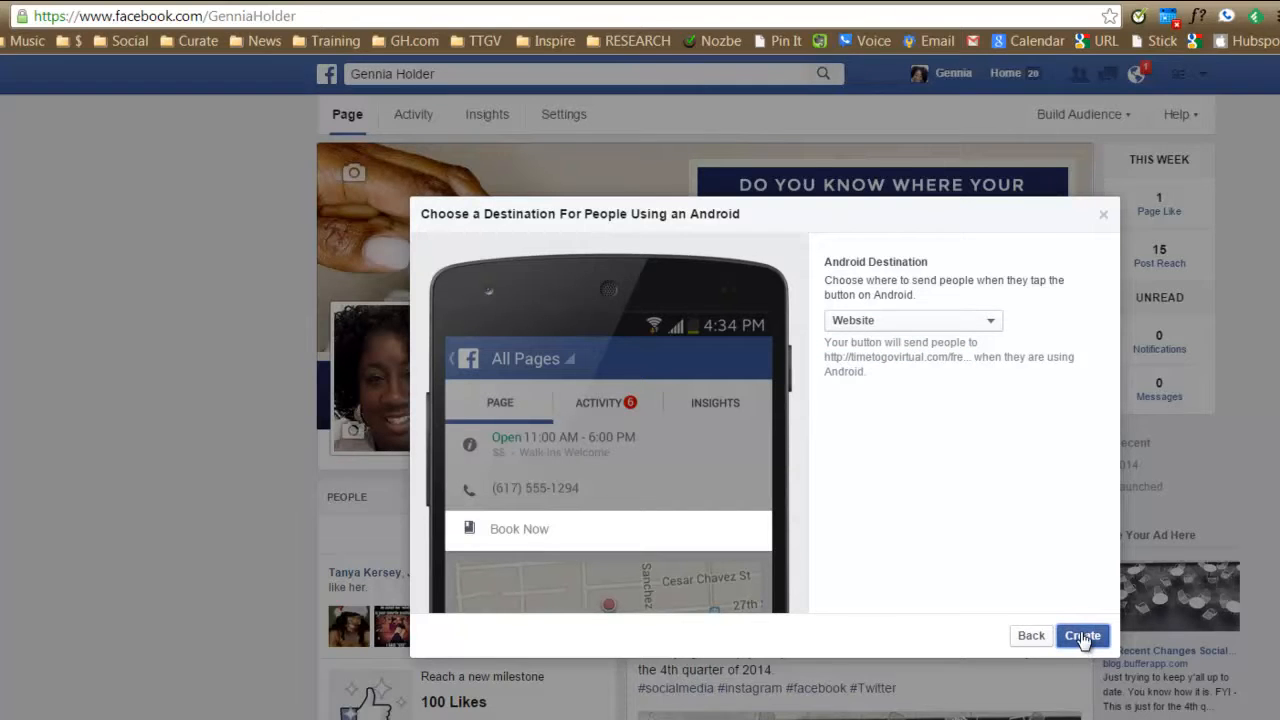
pyautogui.click(1082, 636)
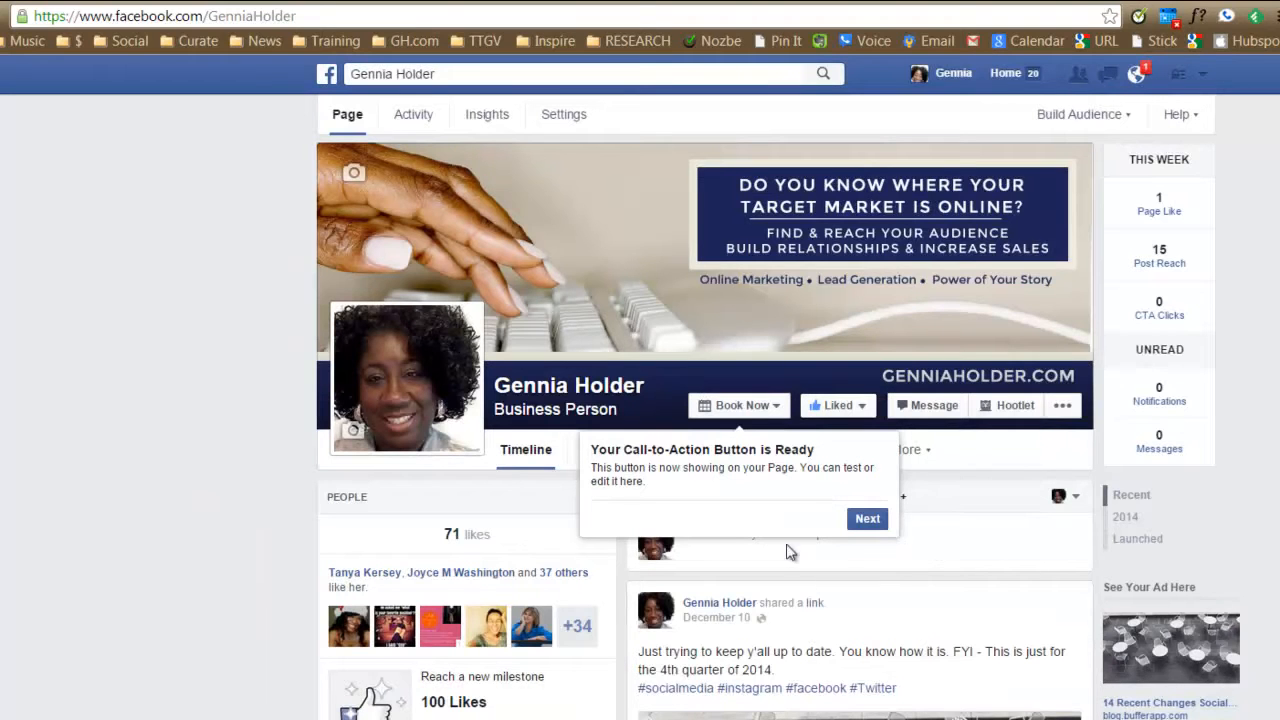
pyautogui.moveTo(770, 470)
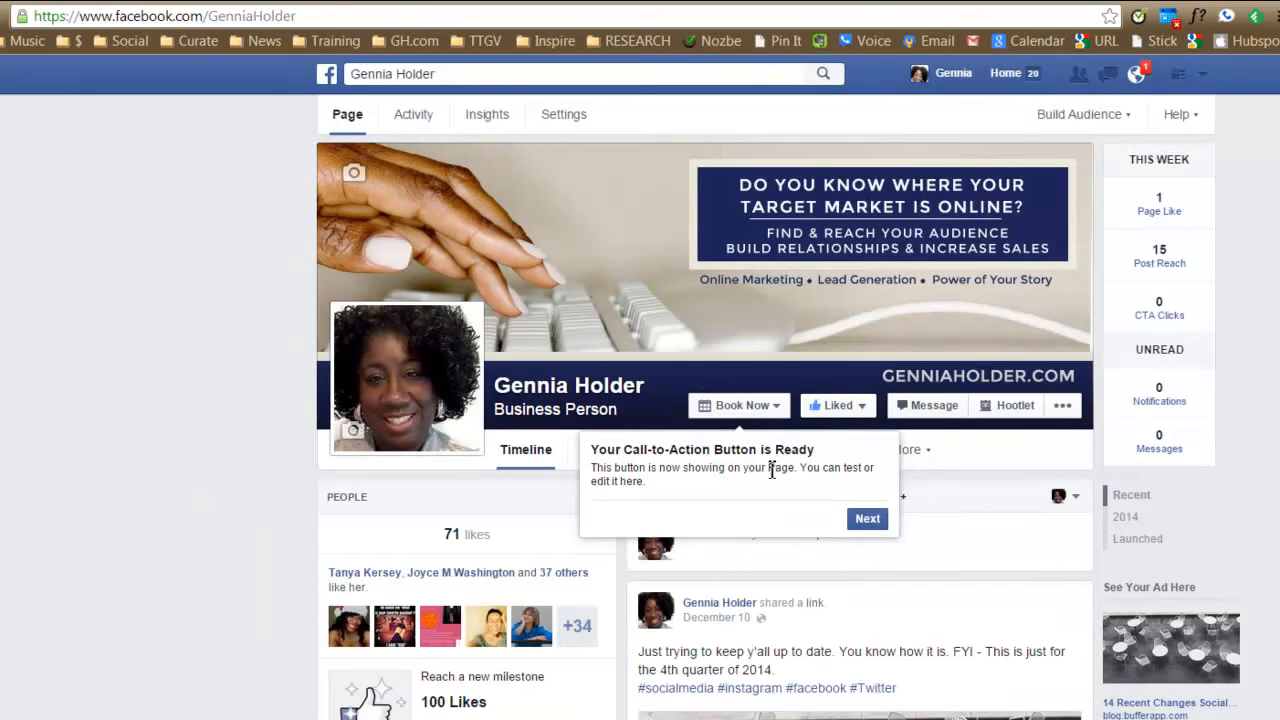
pyautogui.moveTo(836, 482)
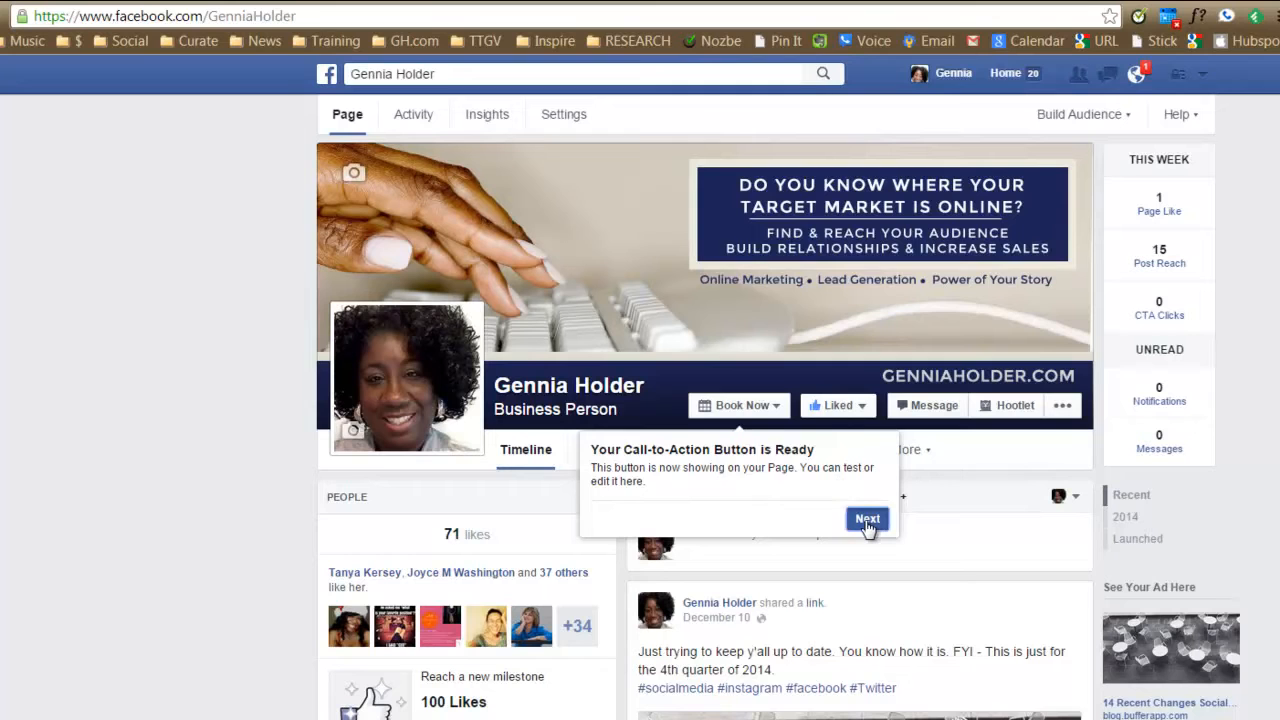
# Step: Dismiss the 'Button is Ready' and 'View Your Results' tour tips
pyautogui.click(866, 518)
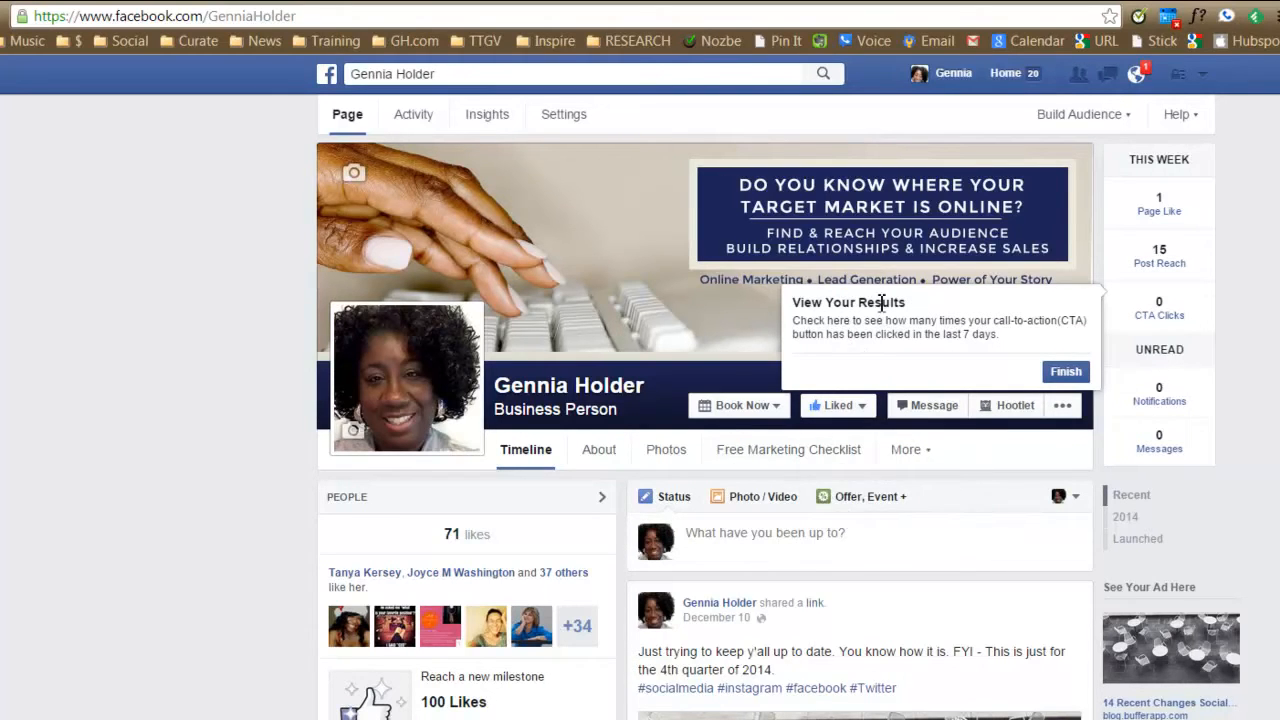
pyautogui.moveTo(1148, 318)
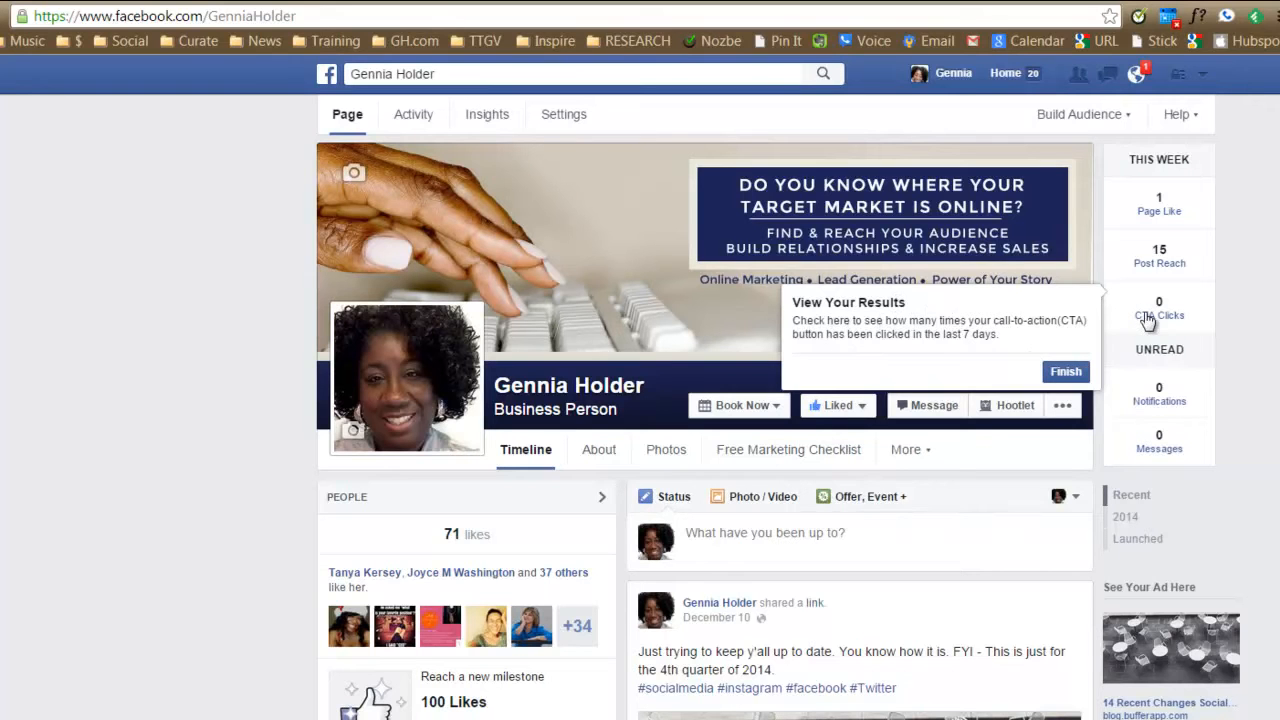
pyautogui.click(1160, 316)
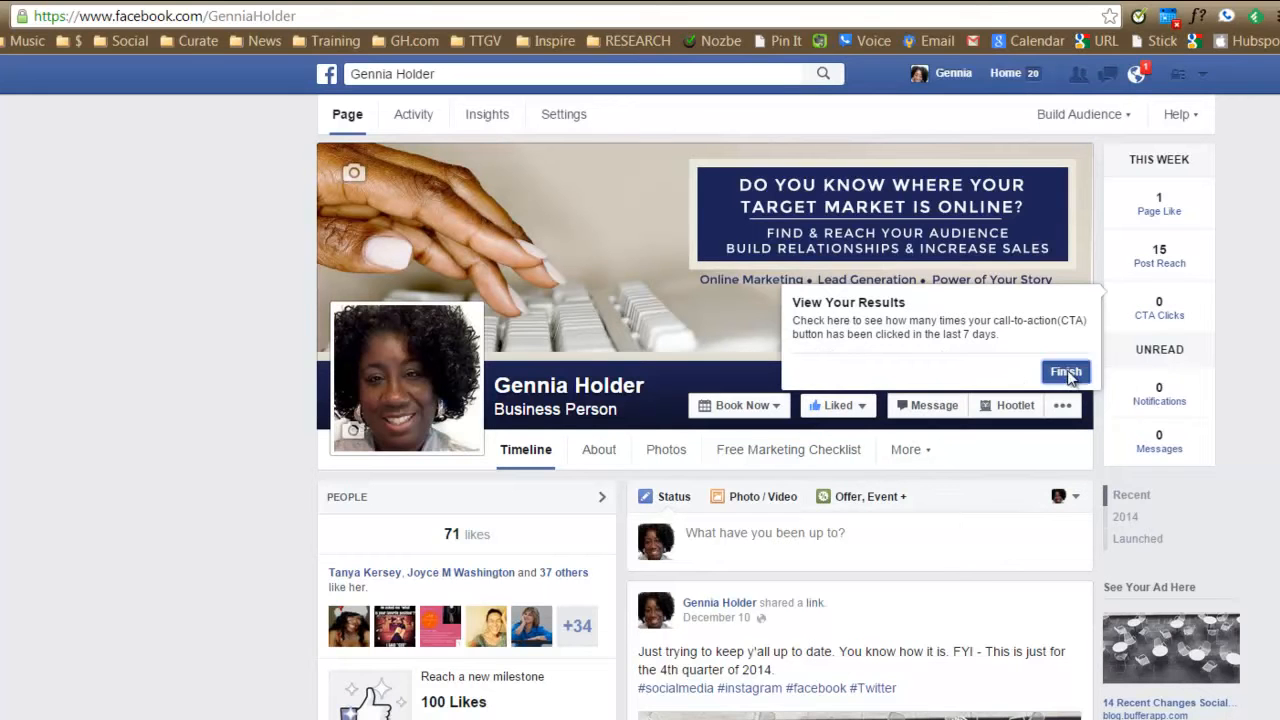
pyautogui.click(1064, 370)
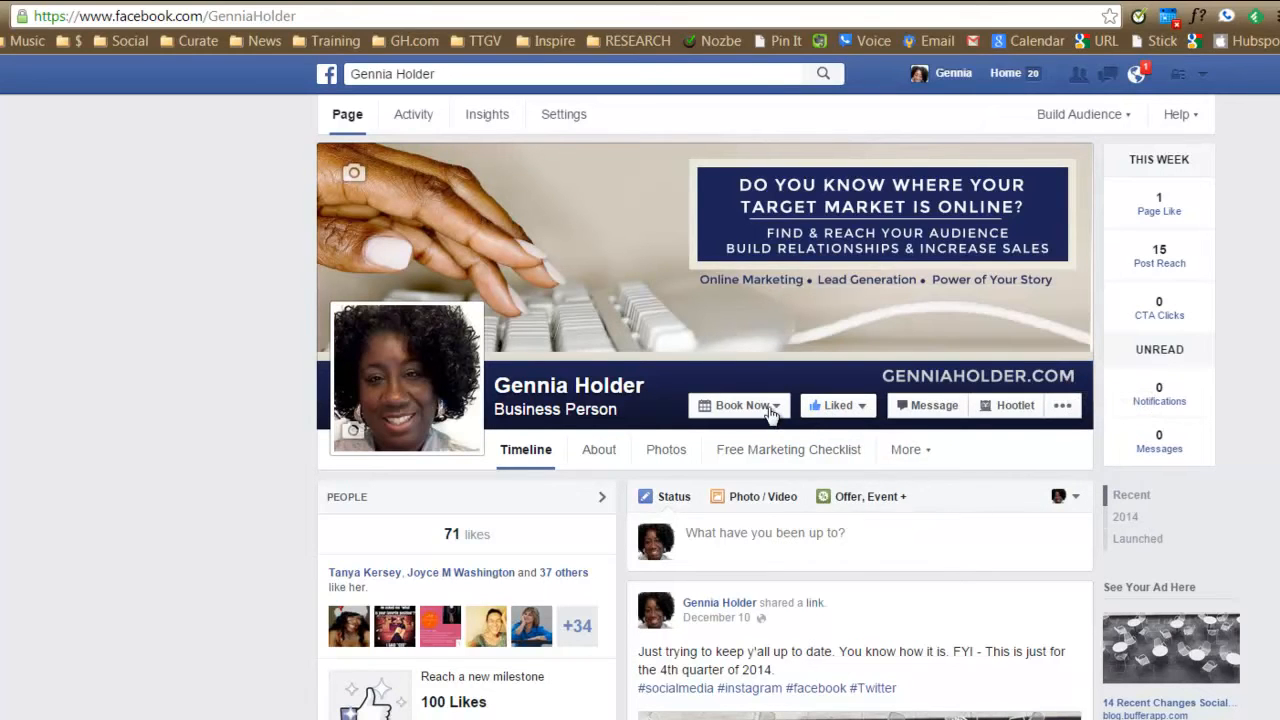
pyautogui.moveTo(778, 420)
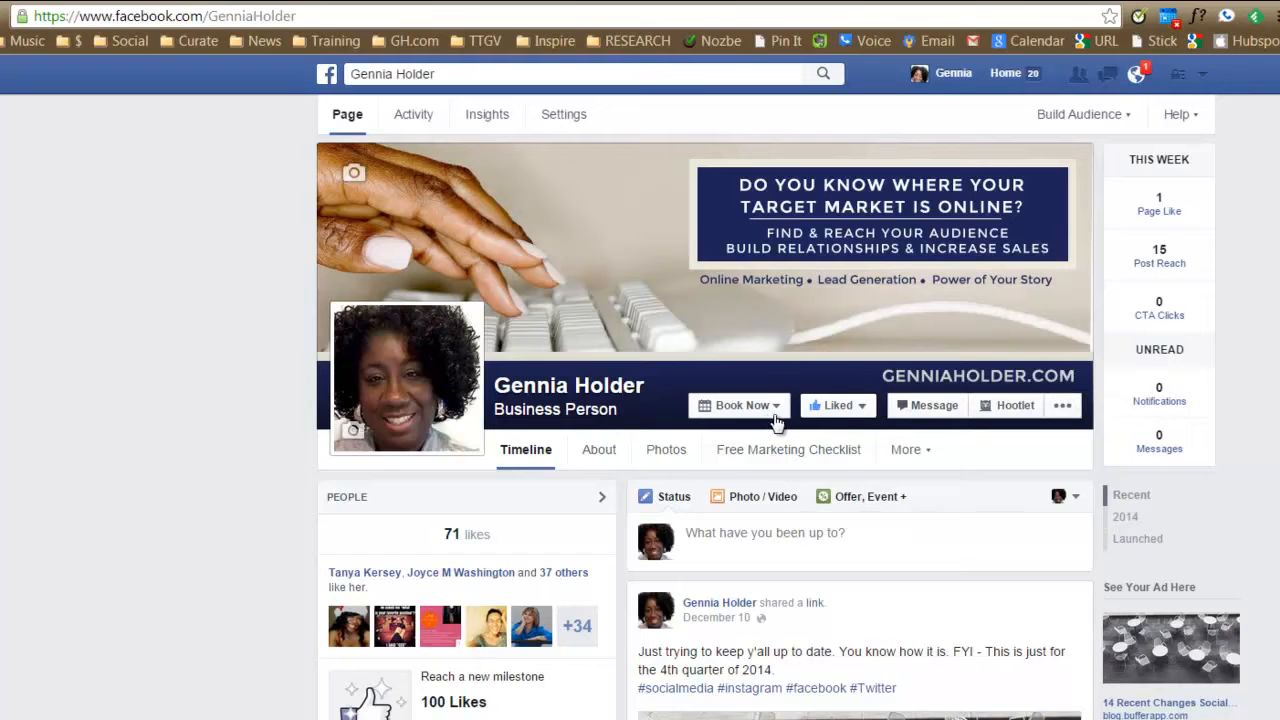
pyautogui.click(740, 404)
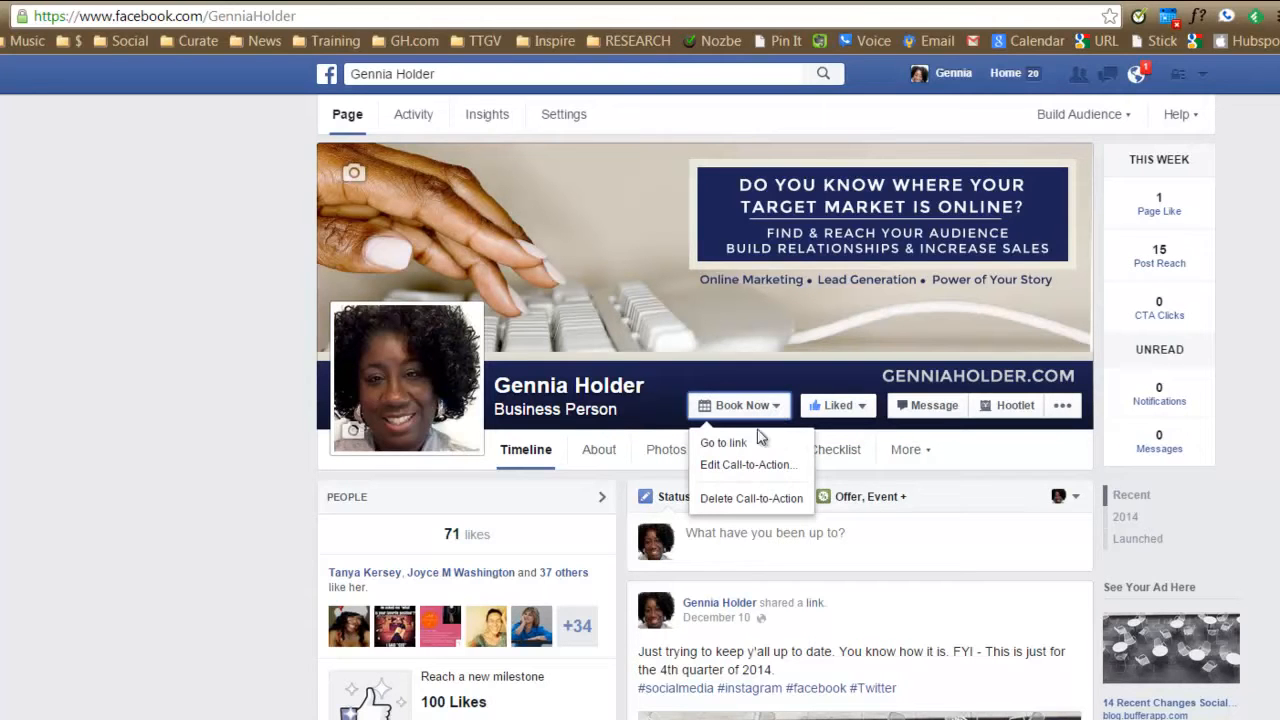
pyautogui.moveTo(744, 442)
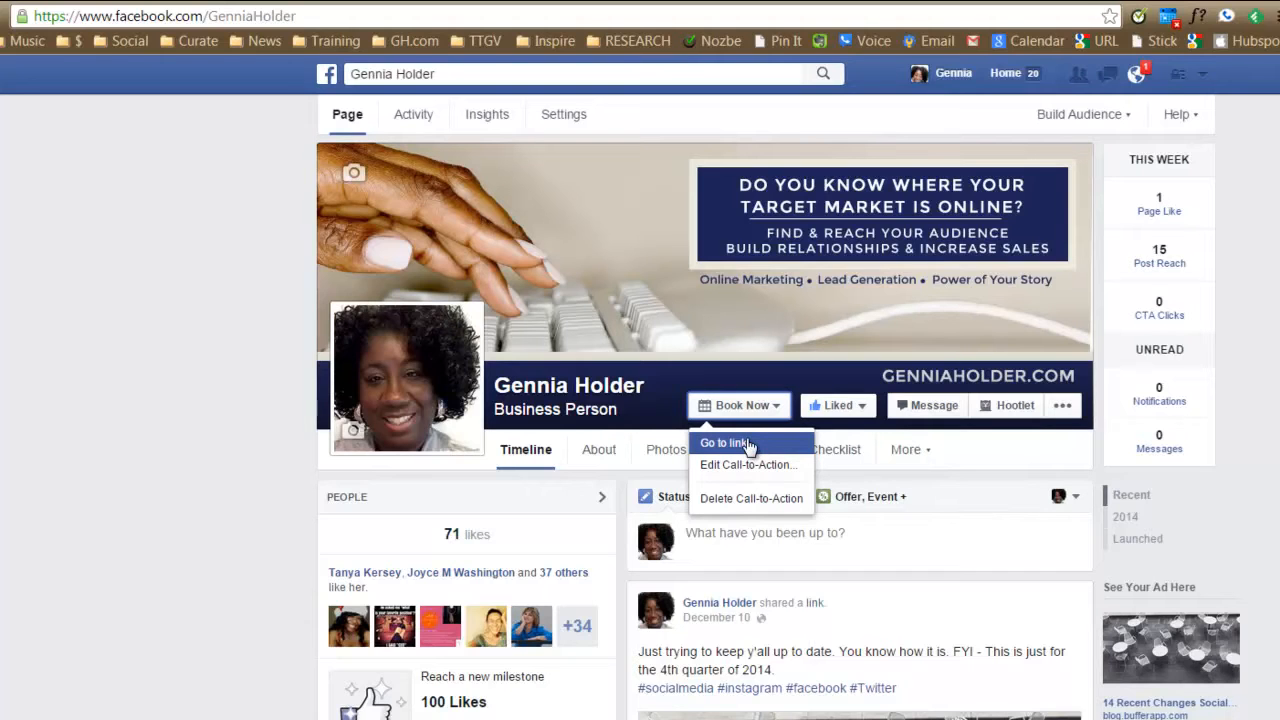
pyautogui.click(724, 442)
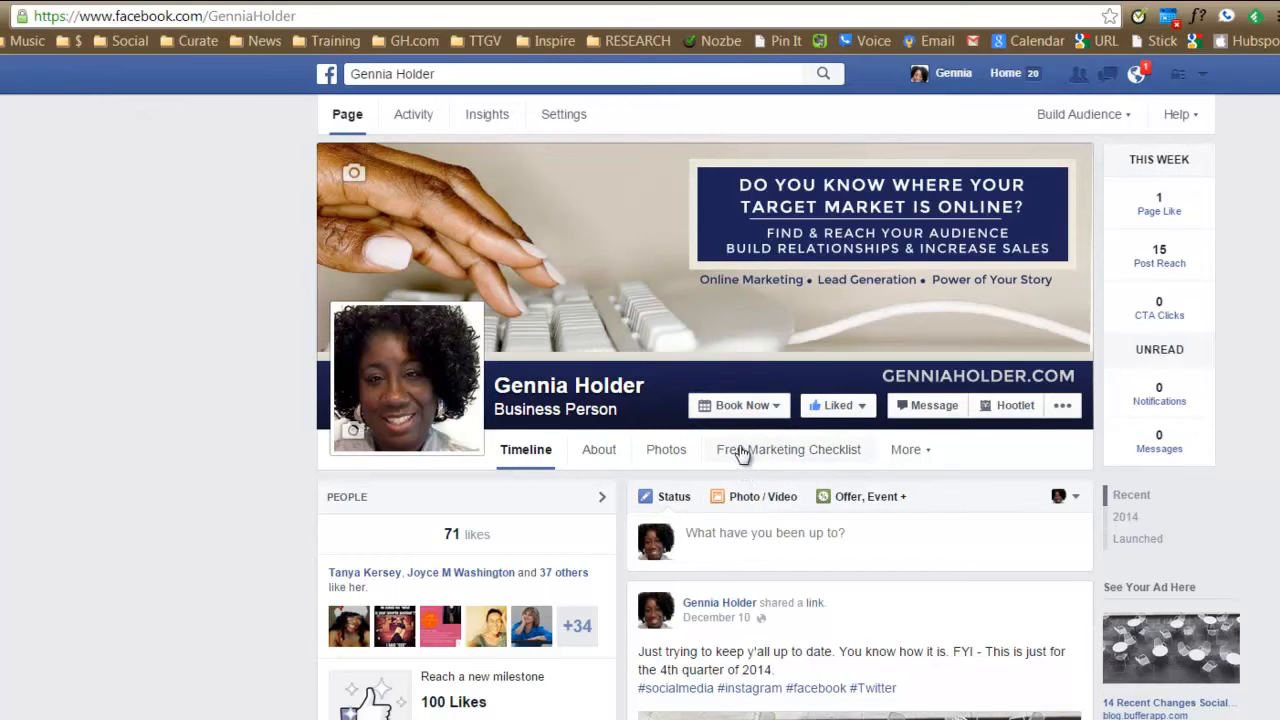
pyautogui.moveTo(896, 352)
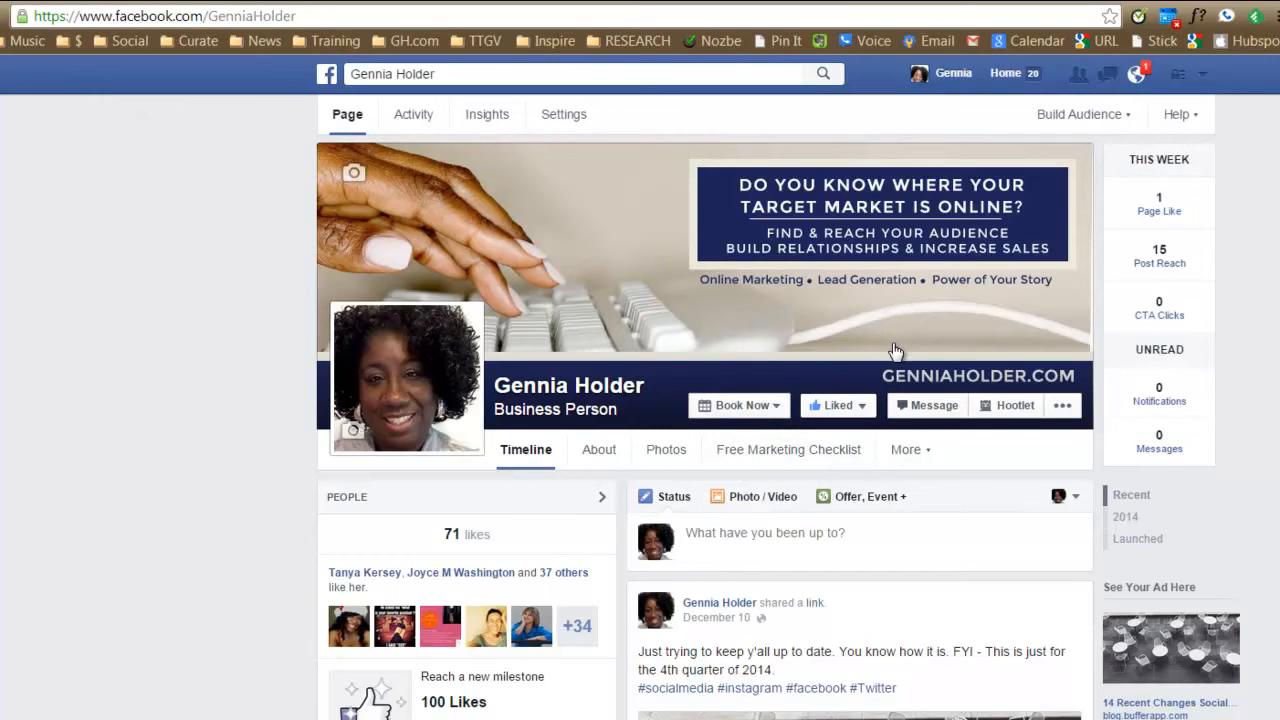
pyautogui.moveTo(876, 428)
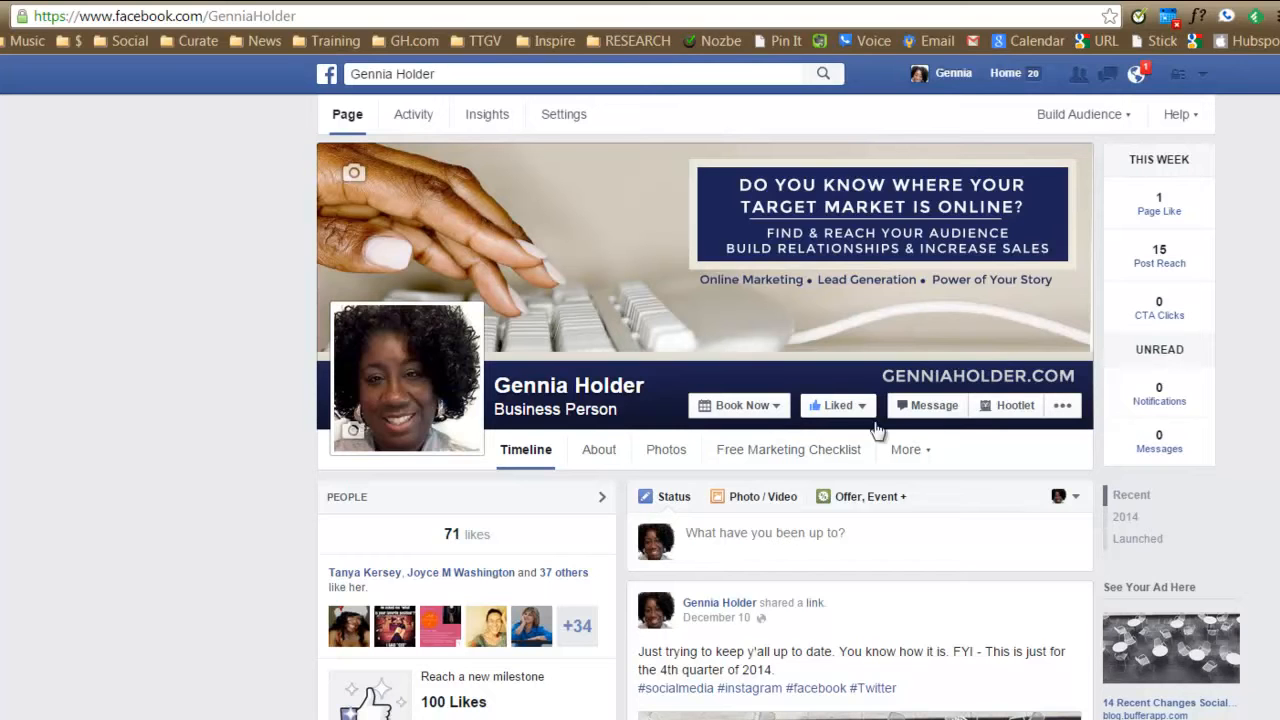
pyautogui.click(740, 404)
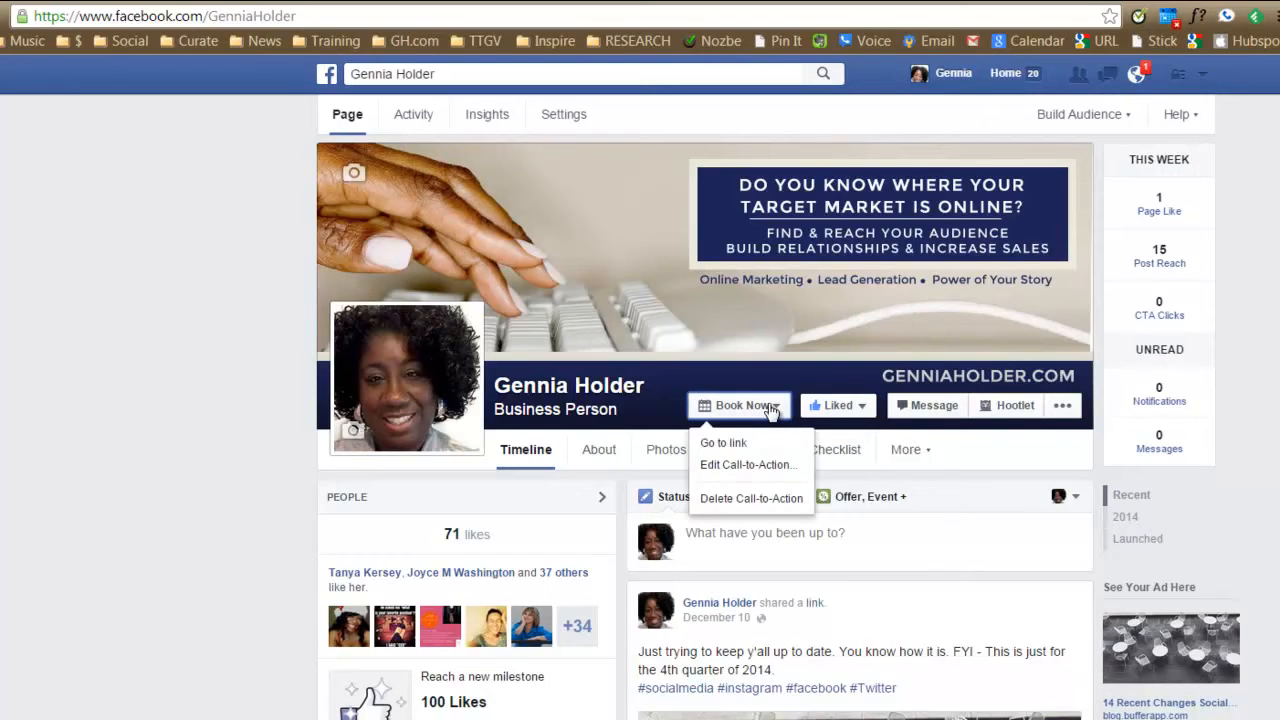
pyautogui.click(748, 464)
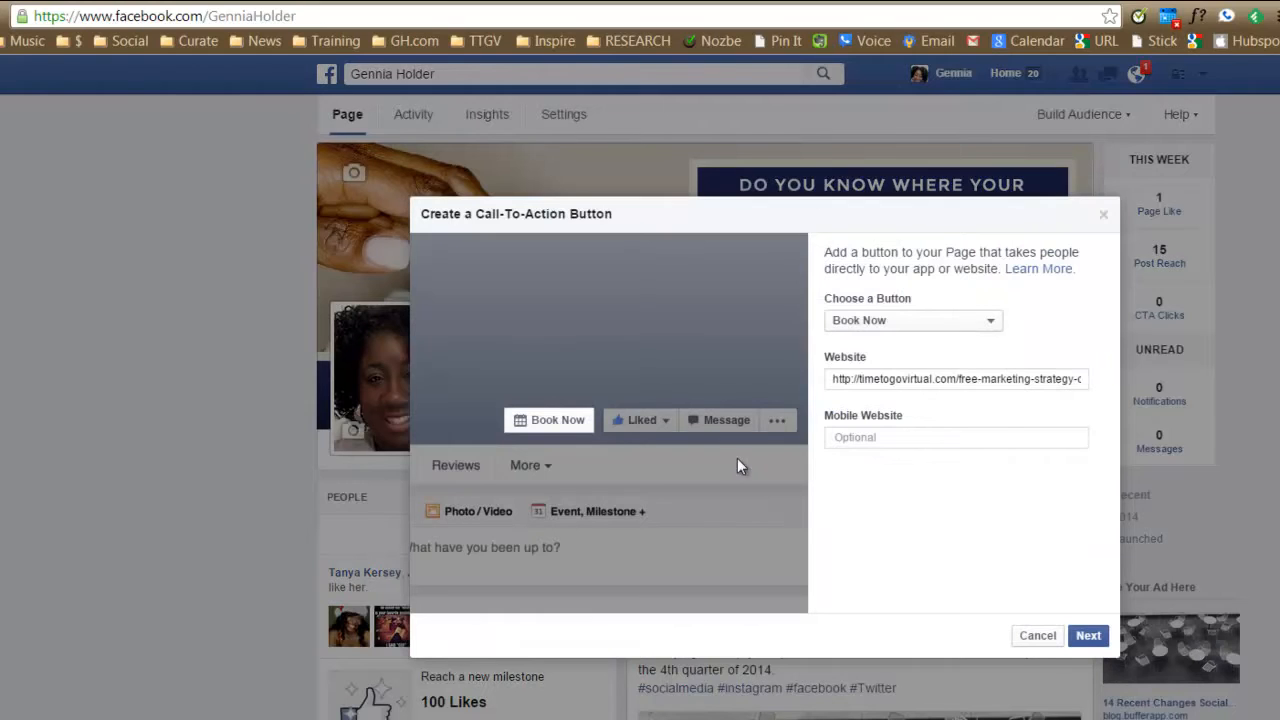
pyautogui.click(912, 320)
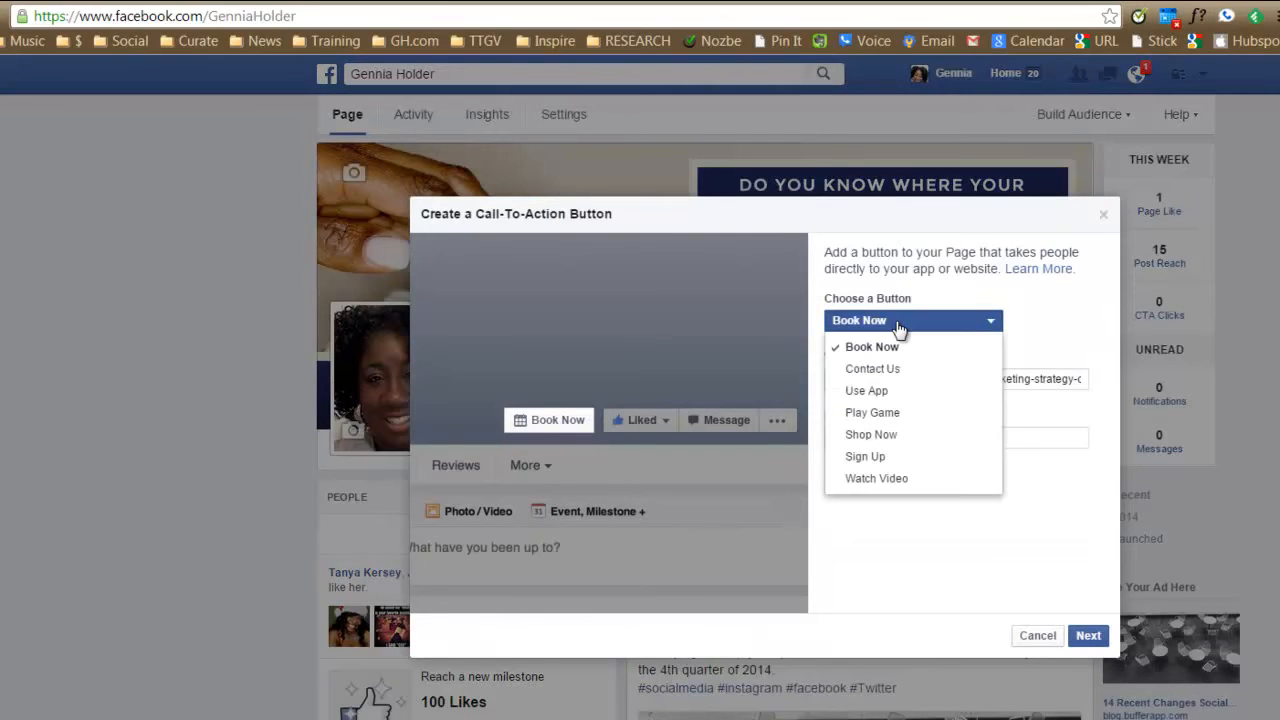
pyautogui.moveTo(864, 456)
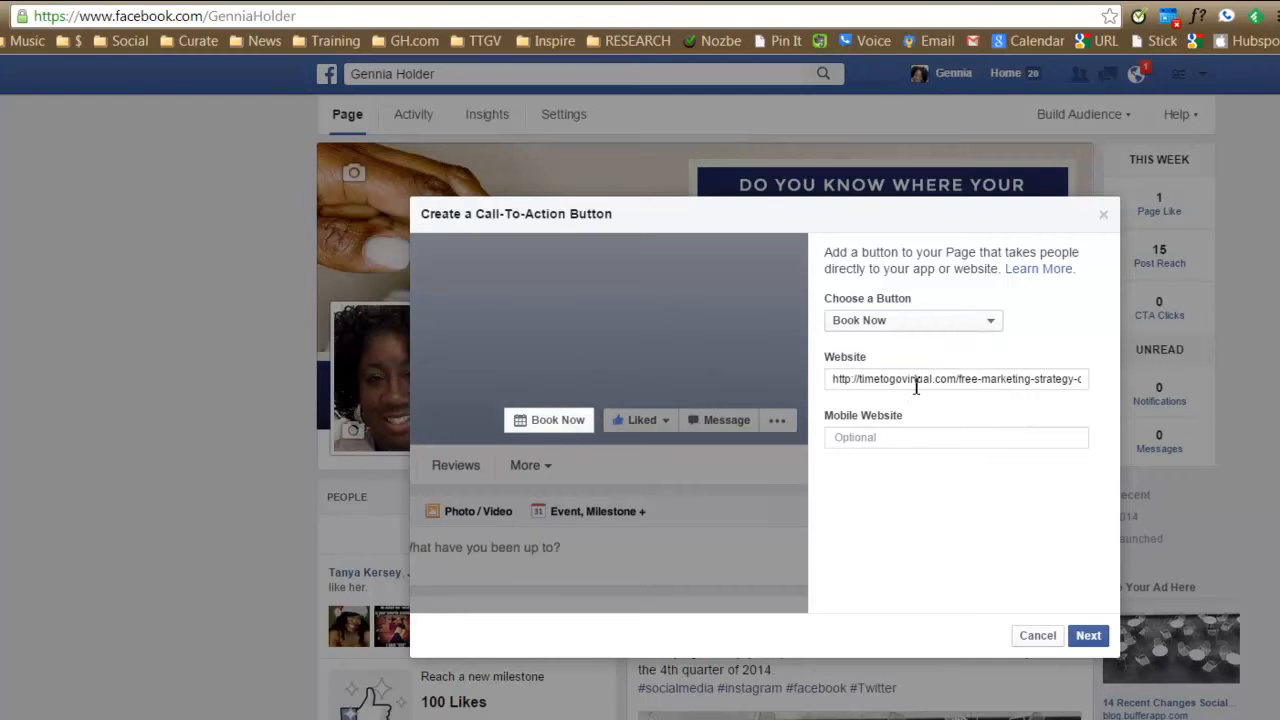
pyautogui.click(1036, 636)
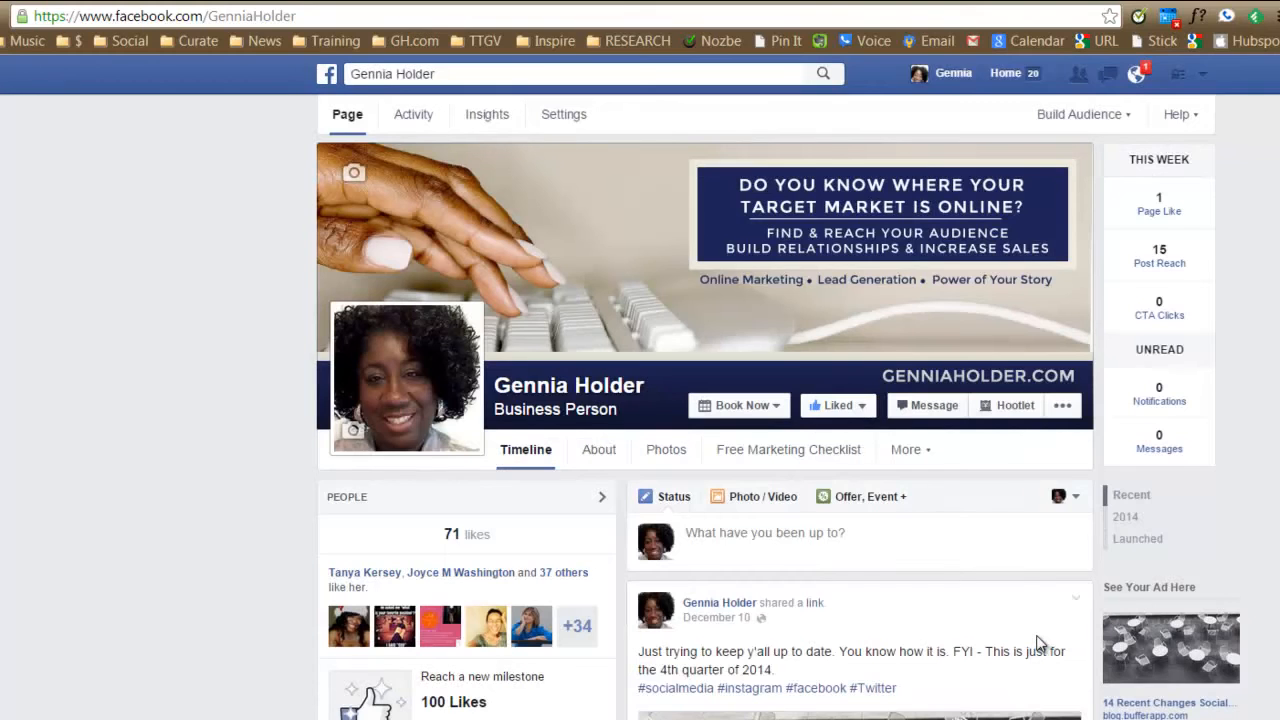
pyautogui.moveTo(956, 590)
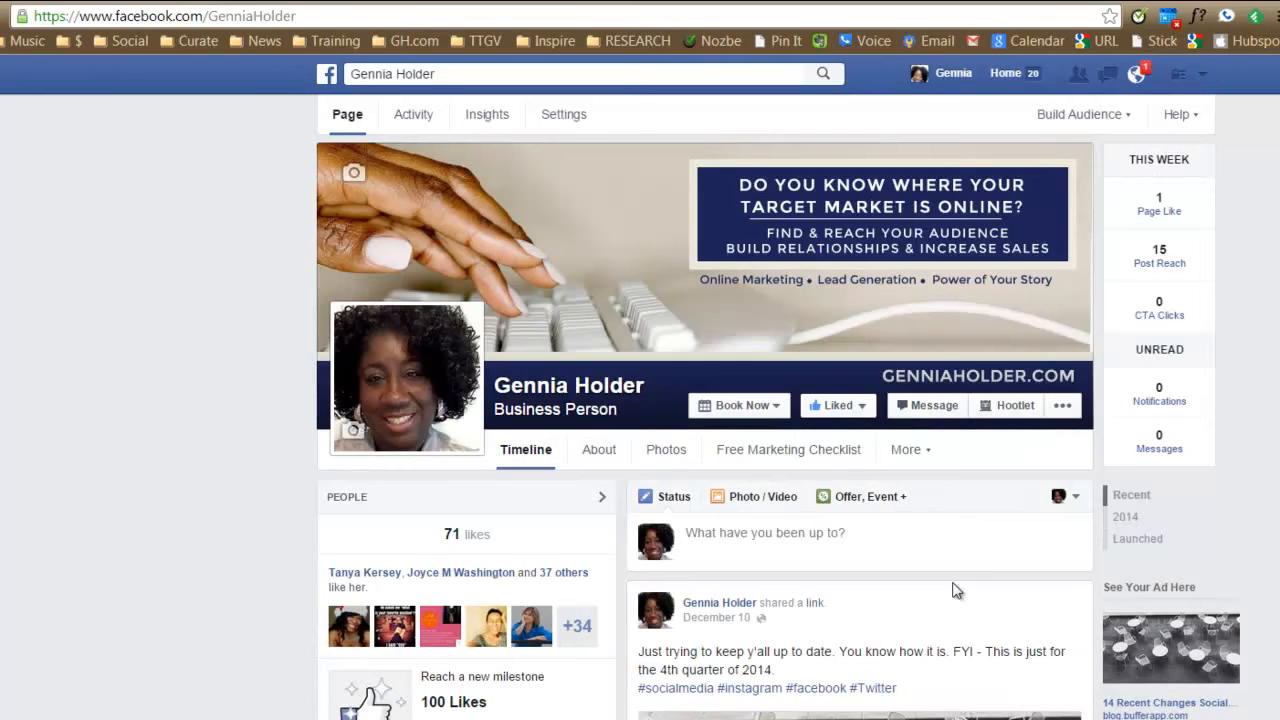